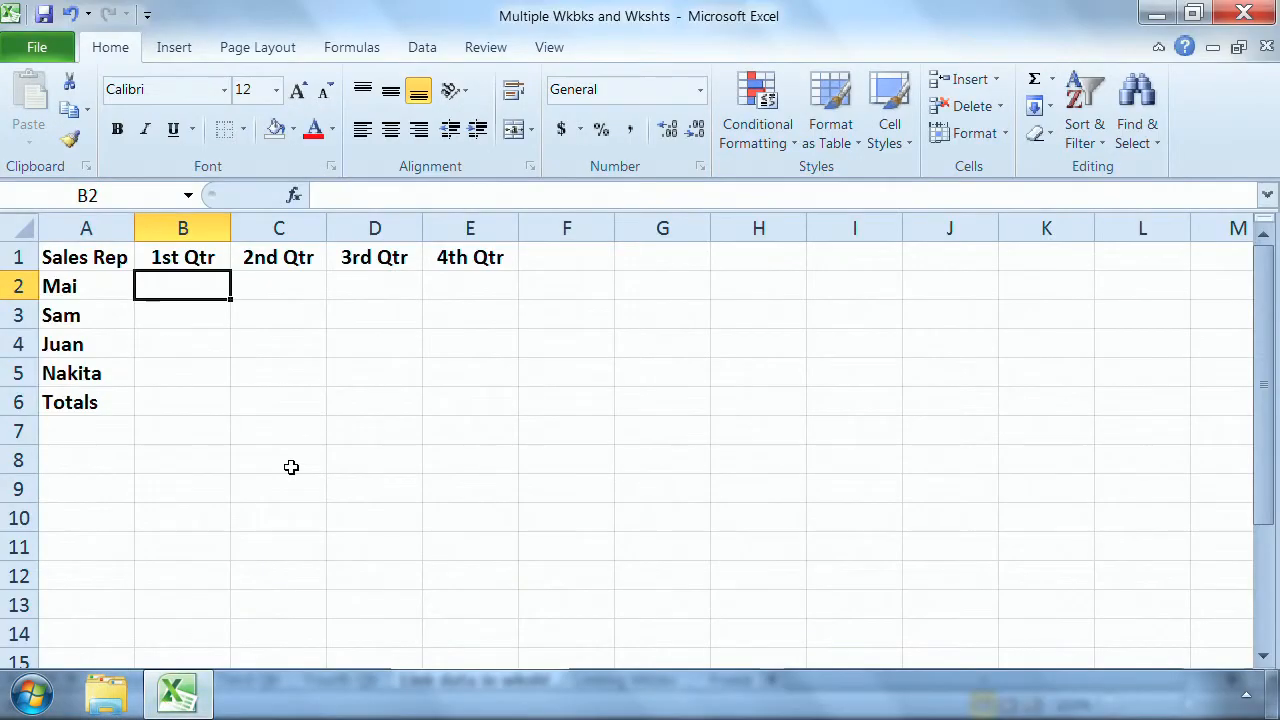
Step: Browse the First through Fourth Qtr sheets, then return to the Link data sheet
left_click(128, 680)
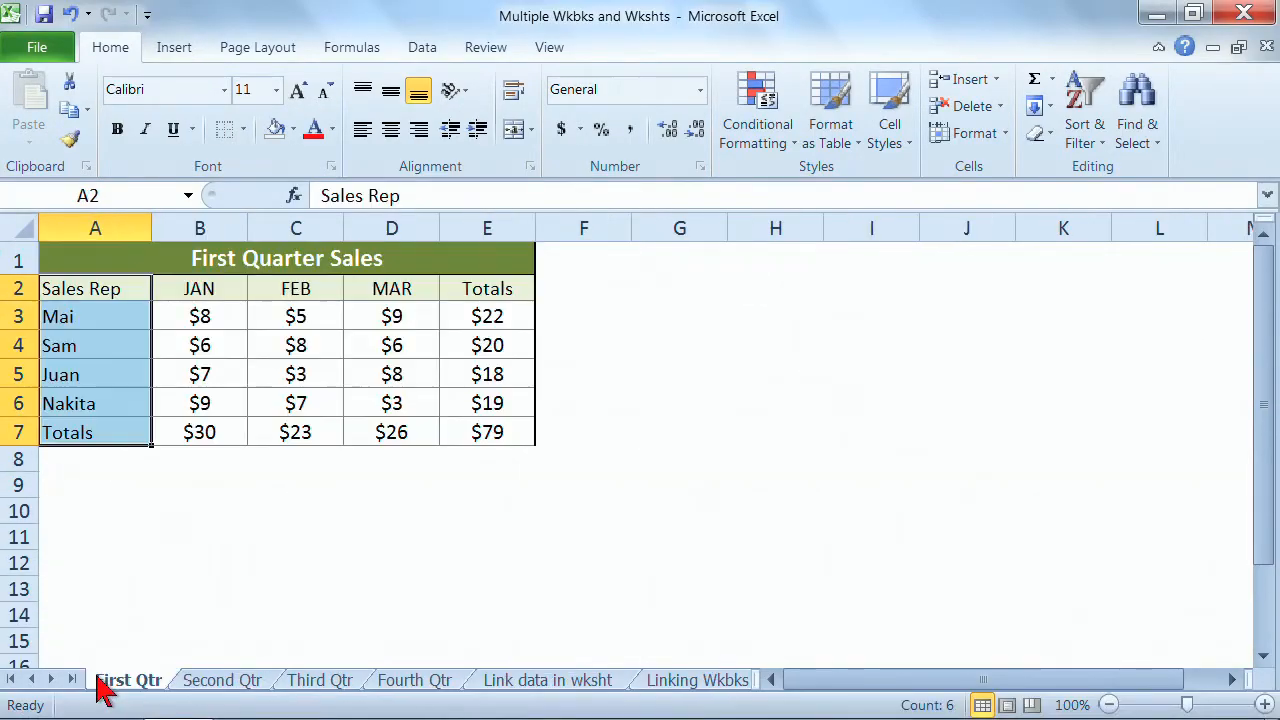
left_click(222, 680)
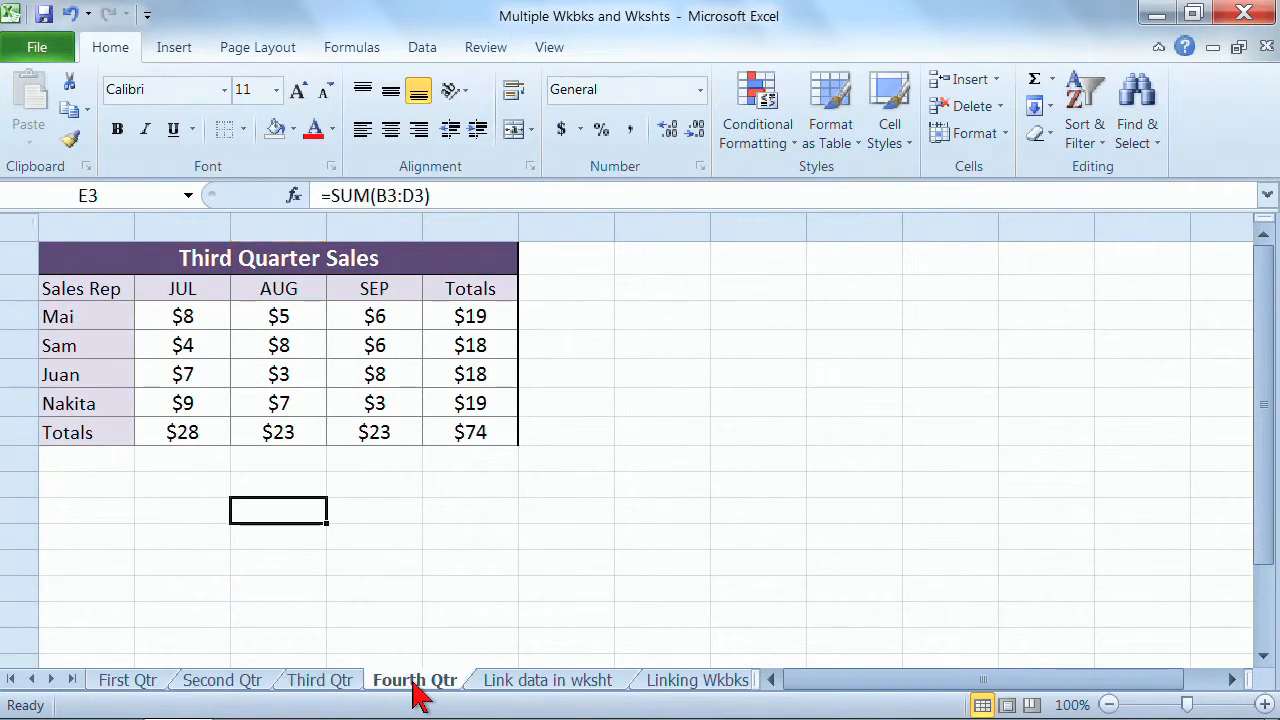
left_click(414, 680)
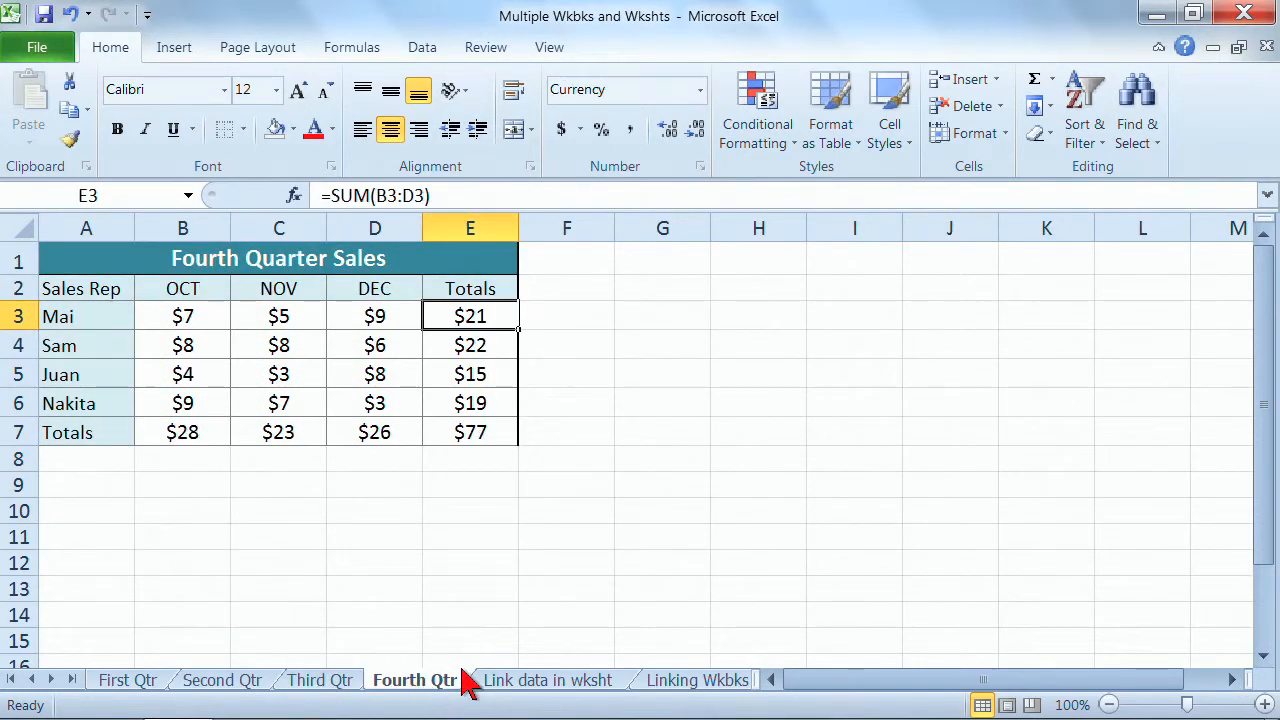
left_click(547, 680)
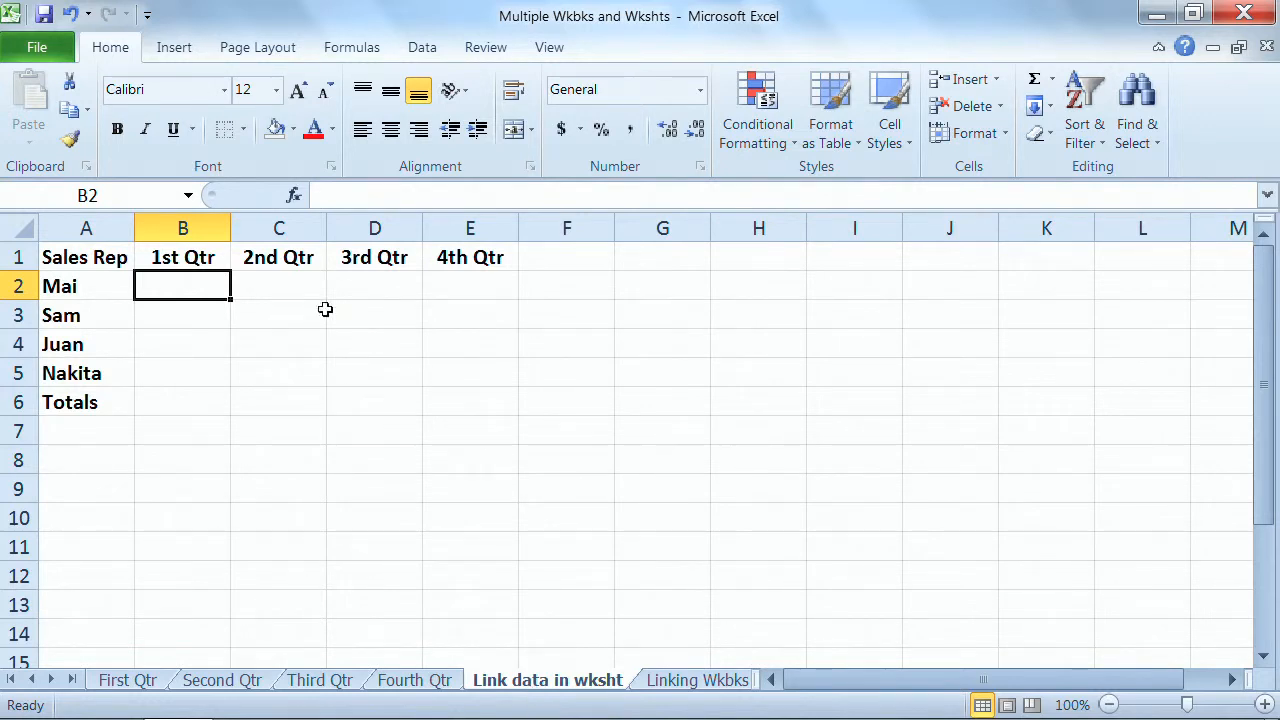
mouse_move(153, 294)
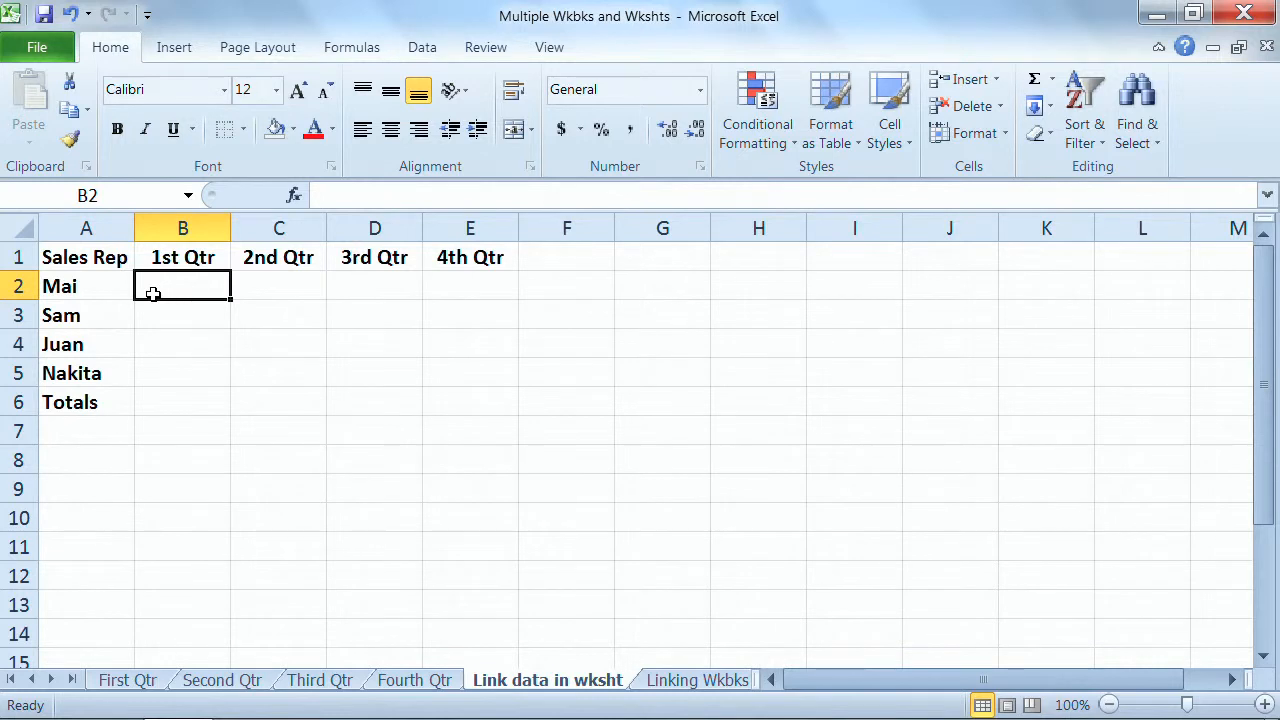
mouse_move(587, 421)
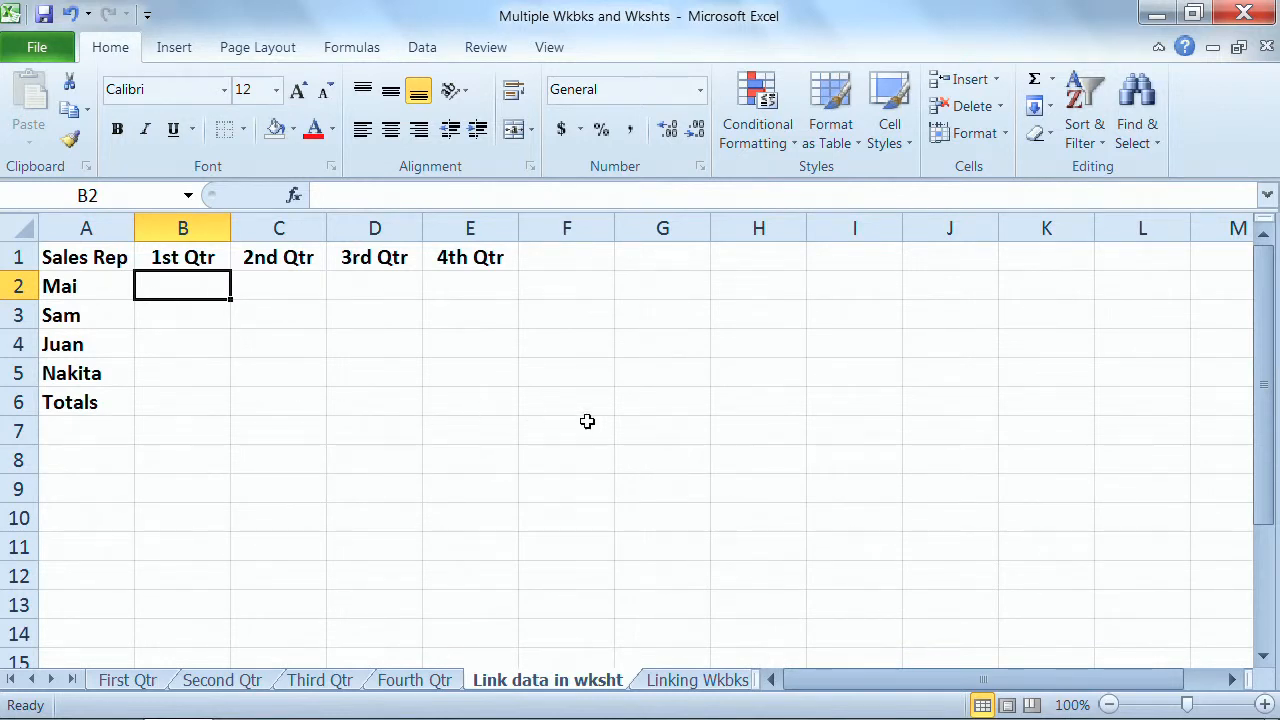
Step: Try a sample link and a paste-as-link on the 4th Qtr heading, then cancel the copy
left_click(567, 430)
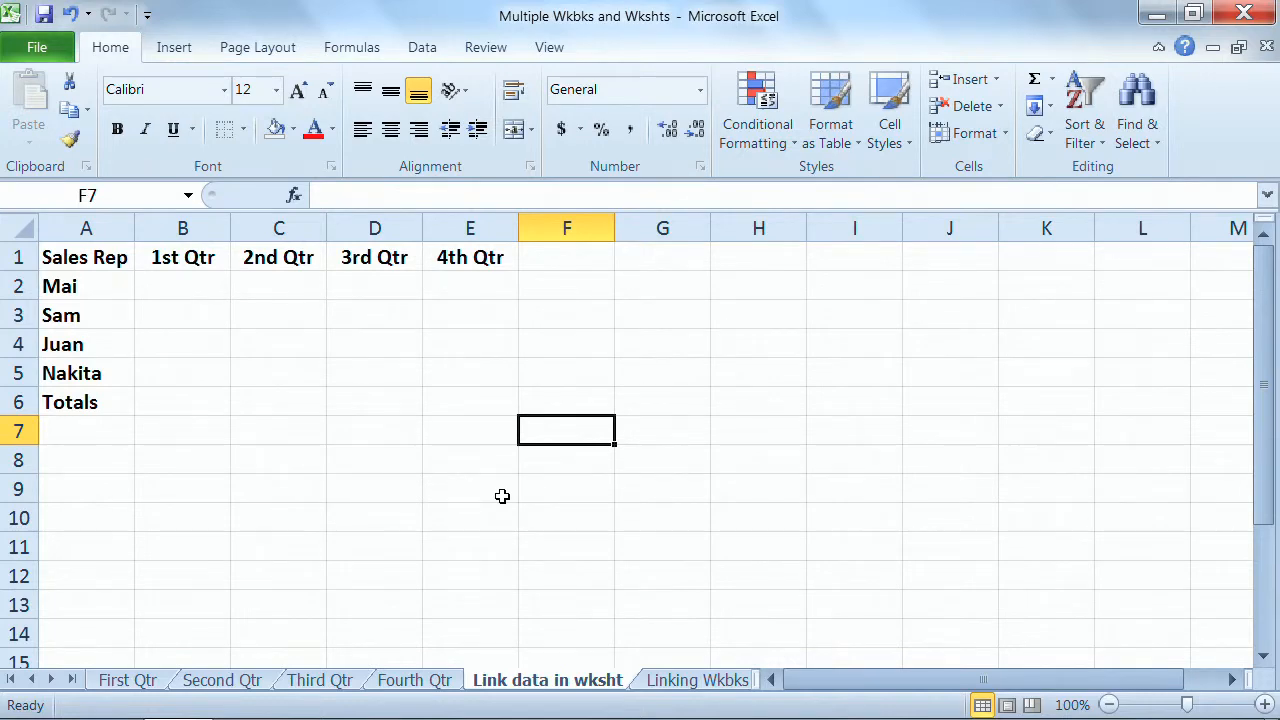
type("=")
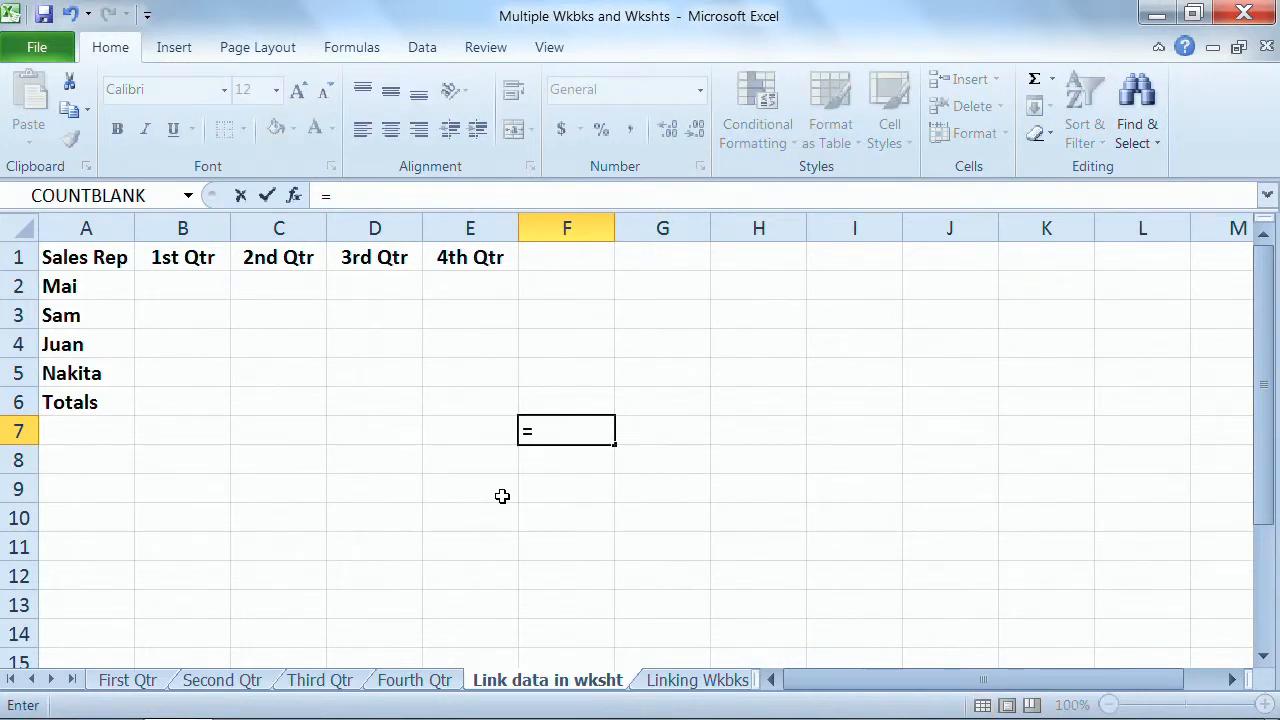
left_click(470, 257)
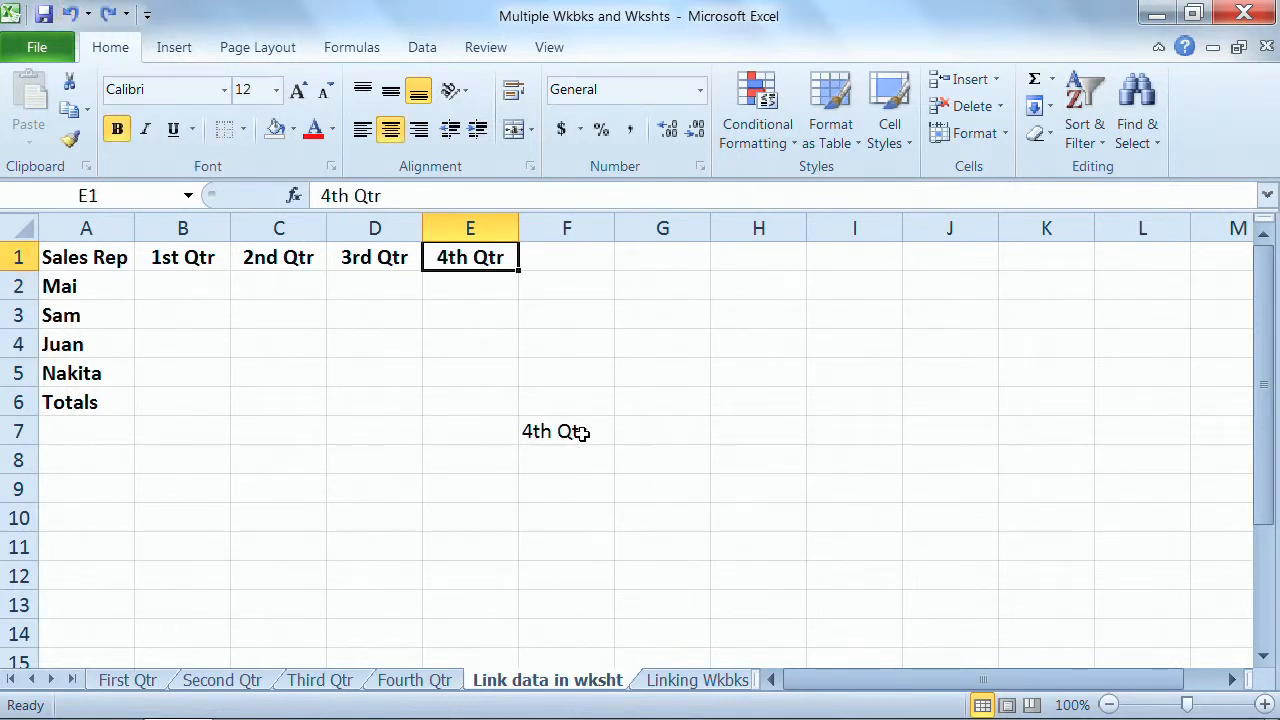
left_click(566, 431)
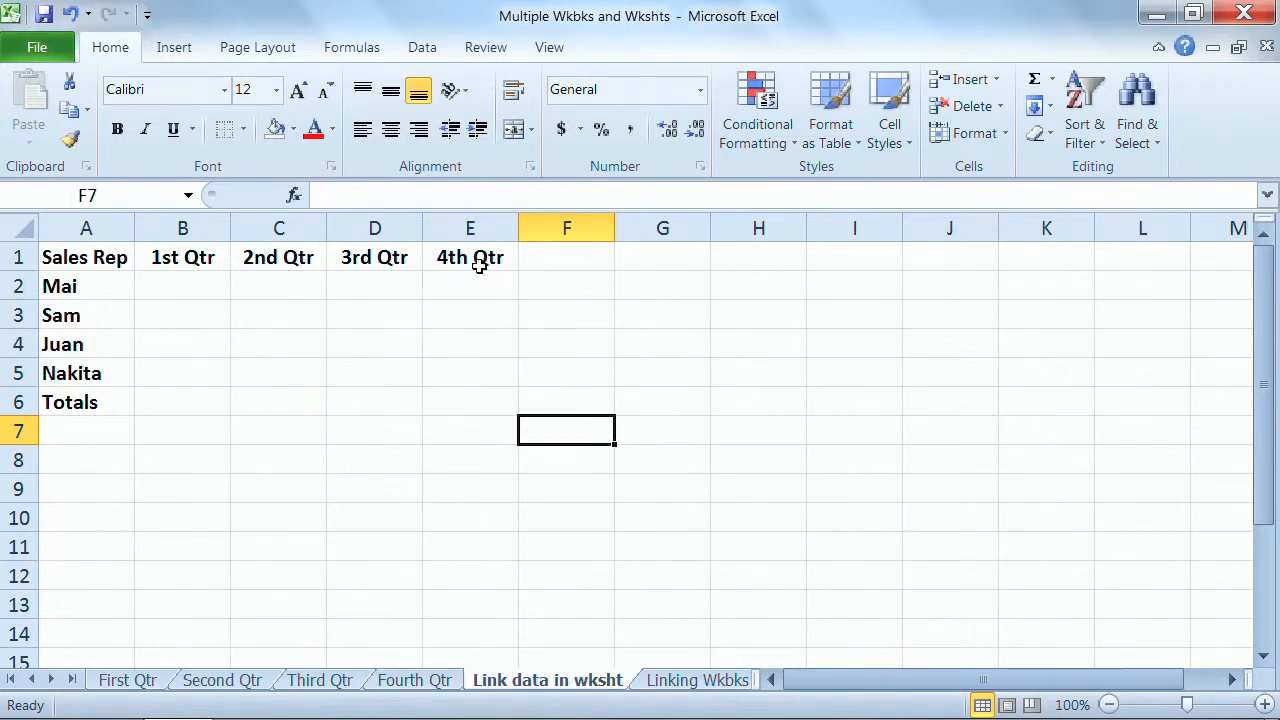
left_click(470, 257)
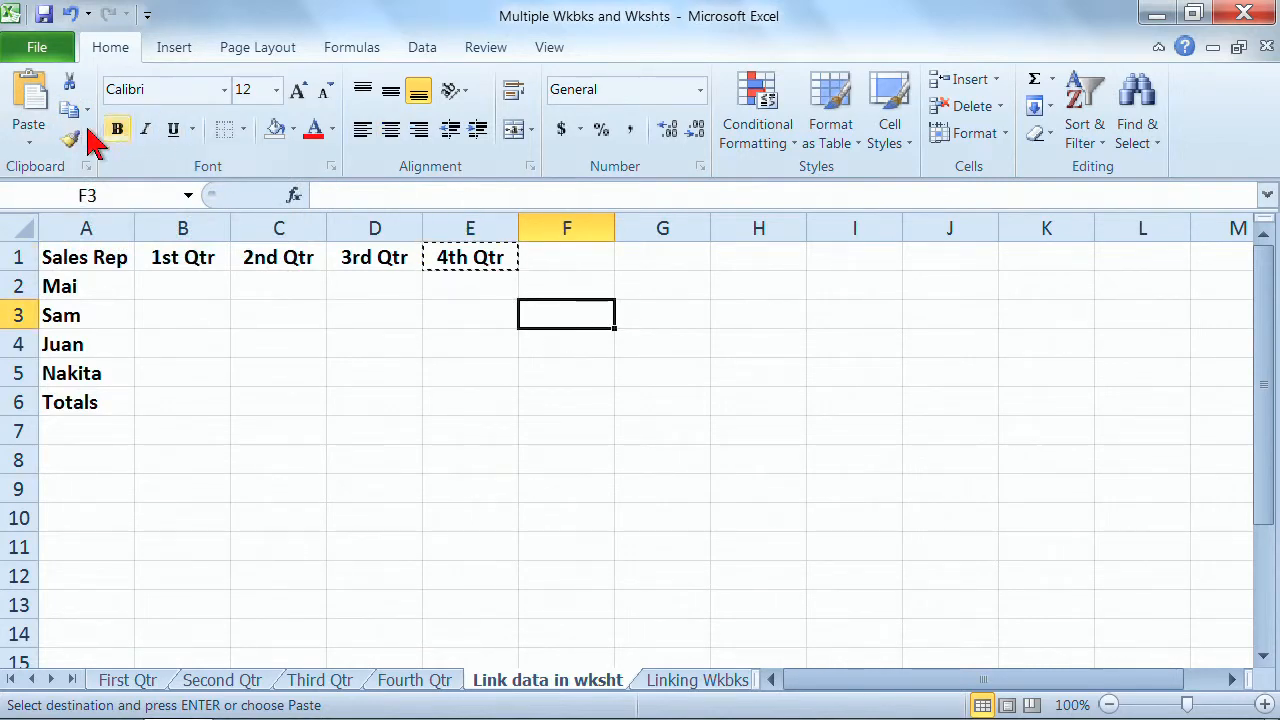
left_click(28, 140)
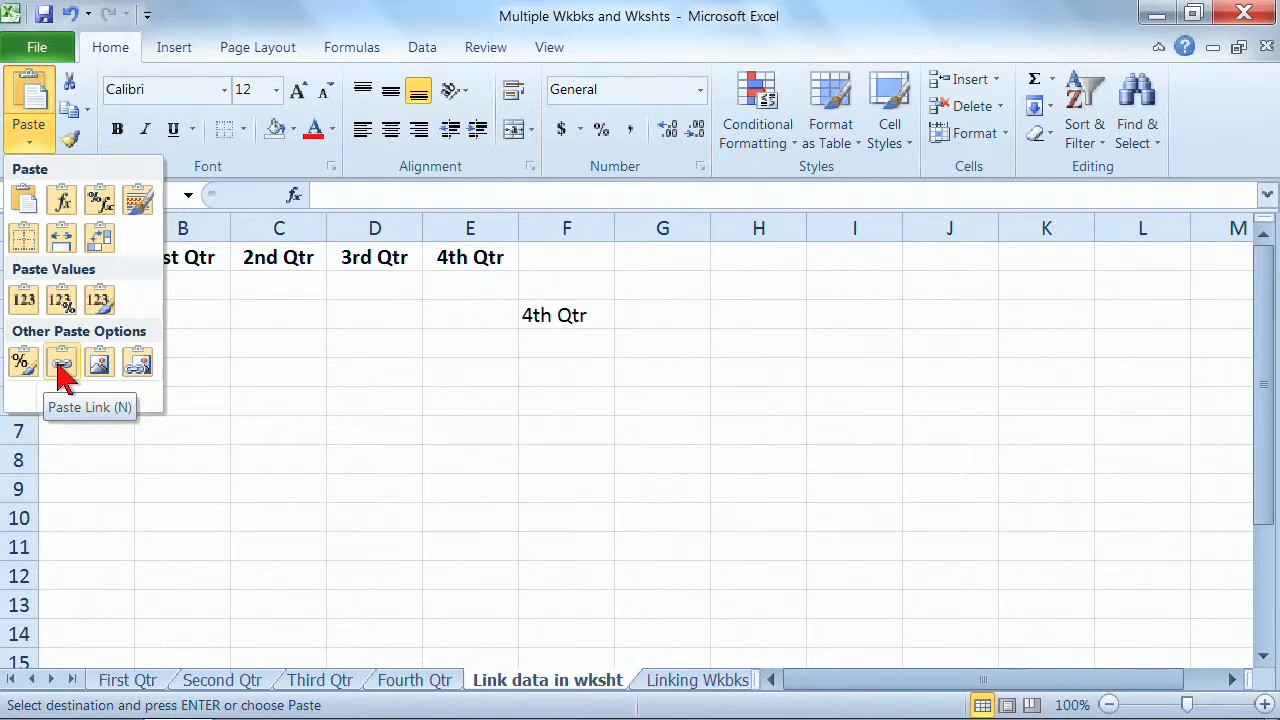
mouse_move(62, 362)
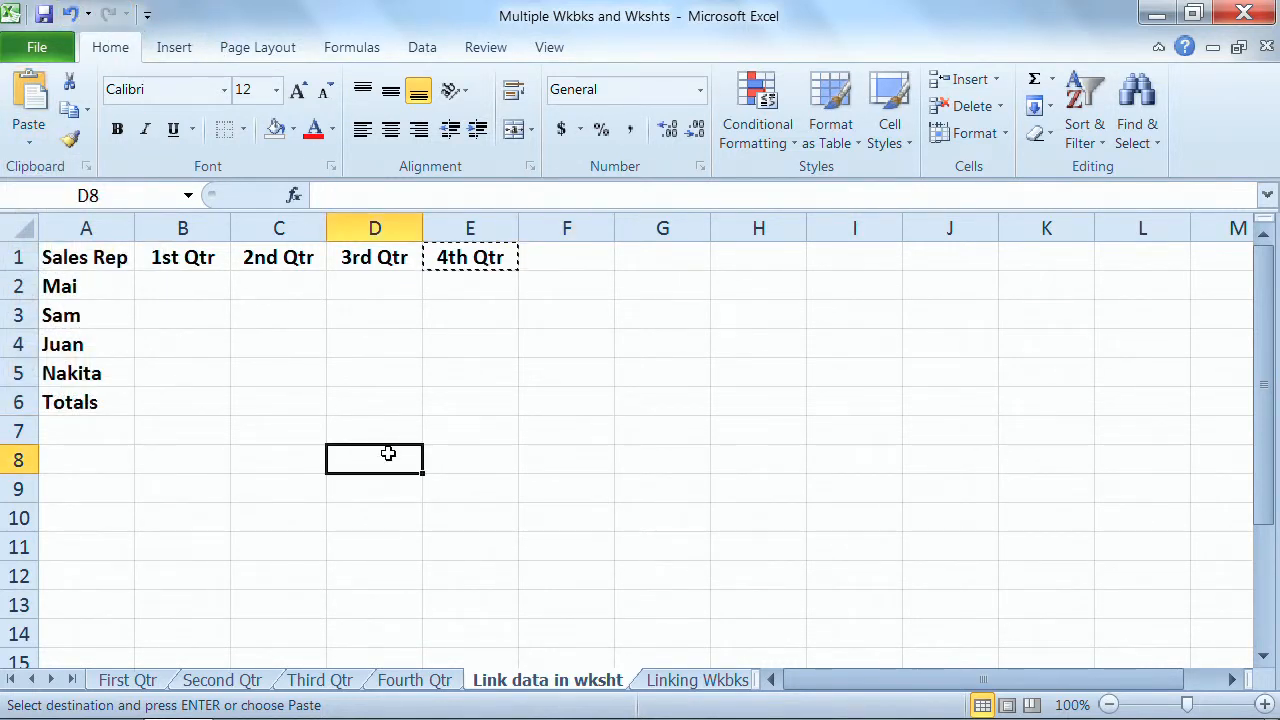
key("Escape")
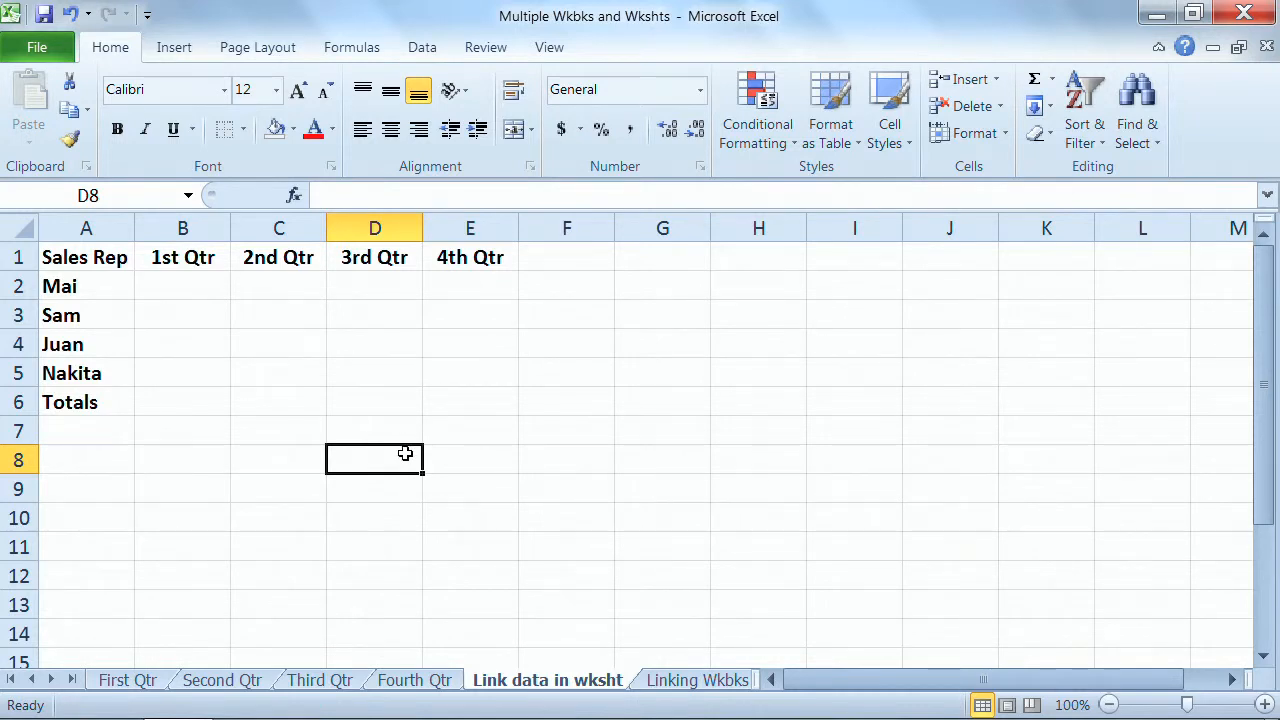
Step: Start linking Mai's 1st Qtr cell to her First Qtr total, abandoning the garbled formula
left_click(183, 286)
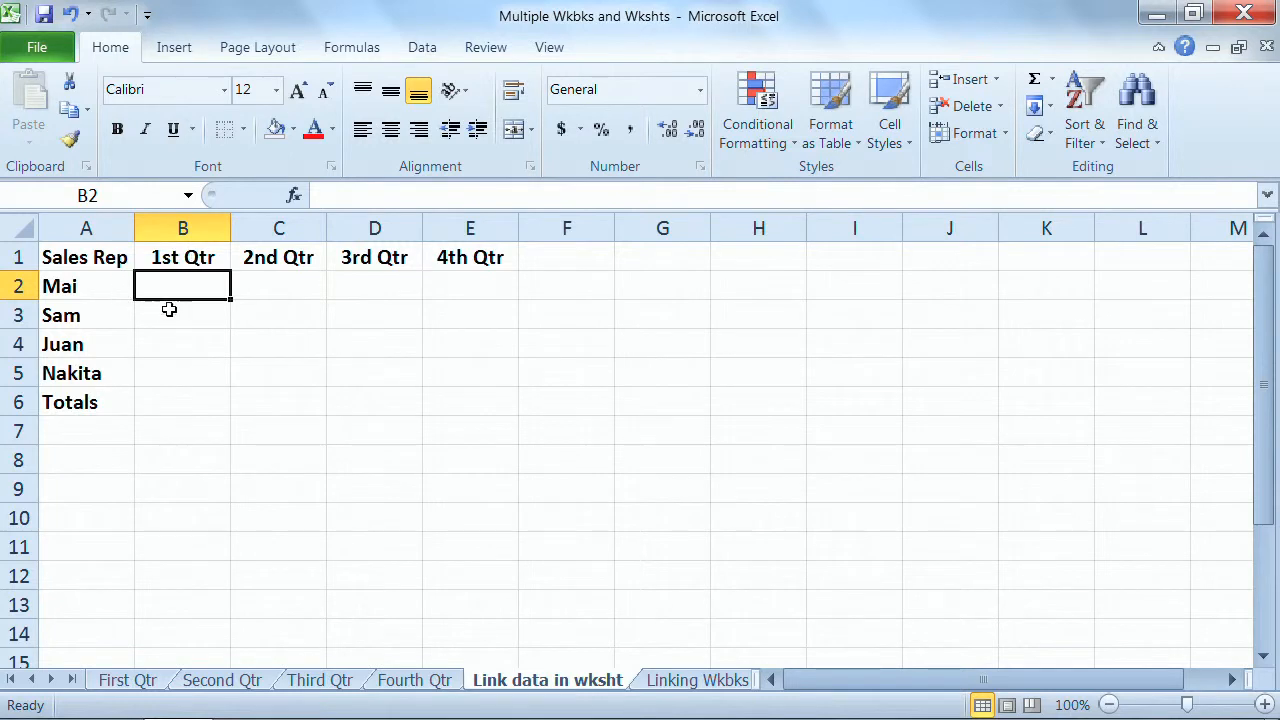
mouse_move(233, 387)
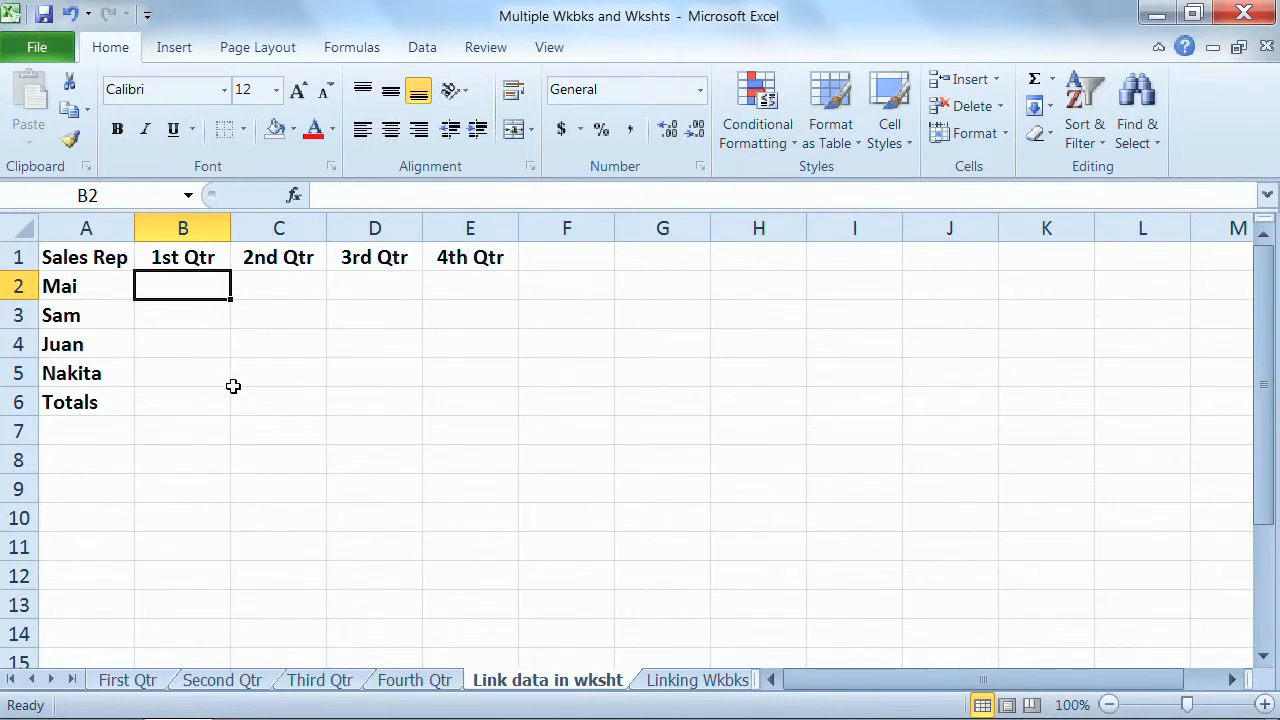
type("=")
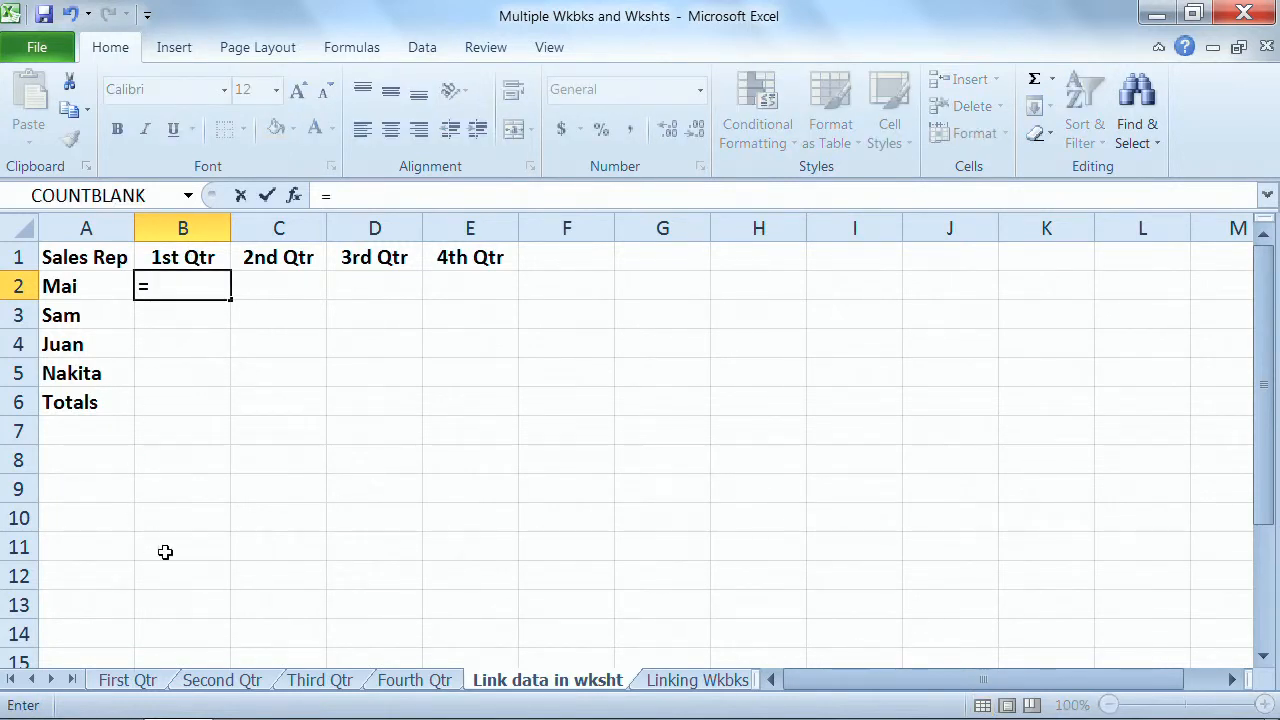
left_click(127, 680)
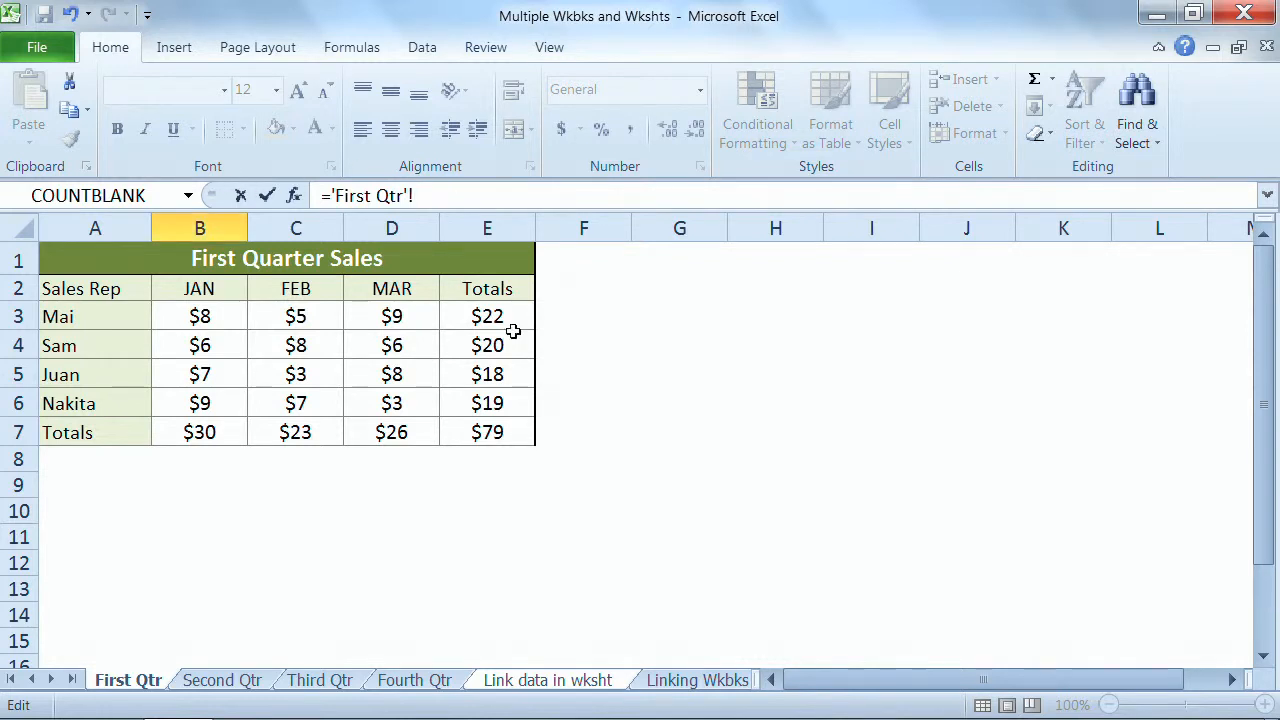
left_click(487, 316)
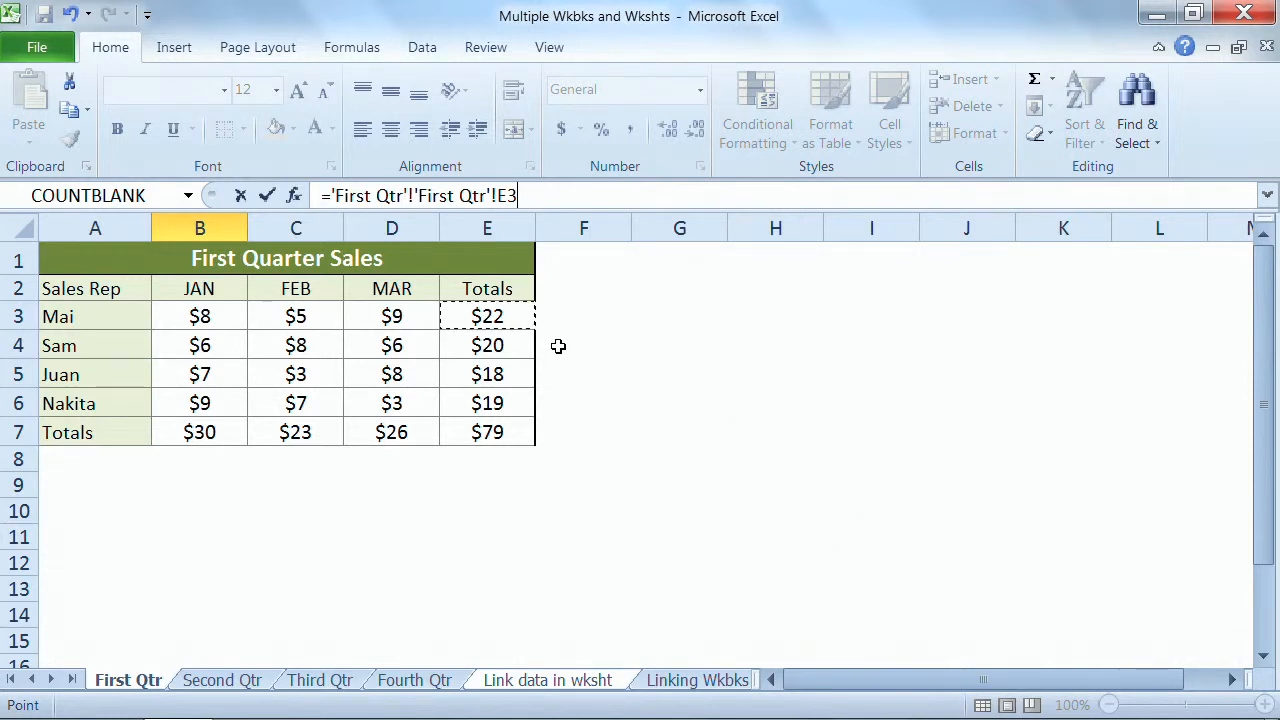
left_click(547, 680)
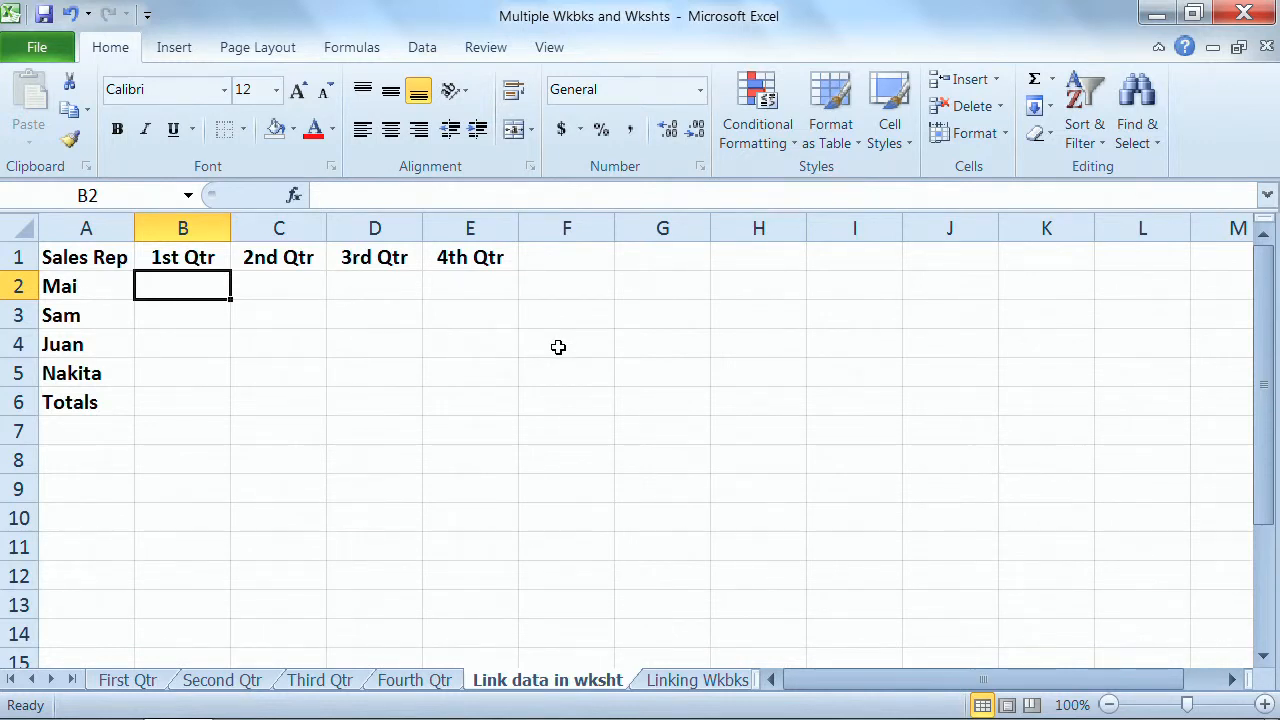
Step: Re-enter B2 as a link to First Qtr E3, showing 22
type("=")
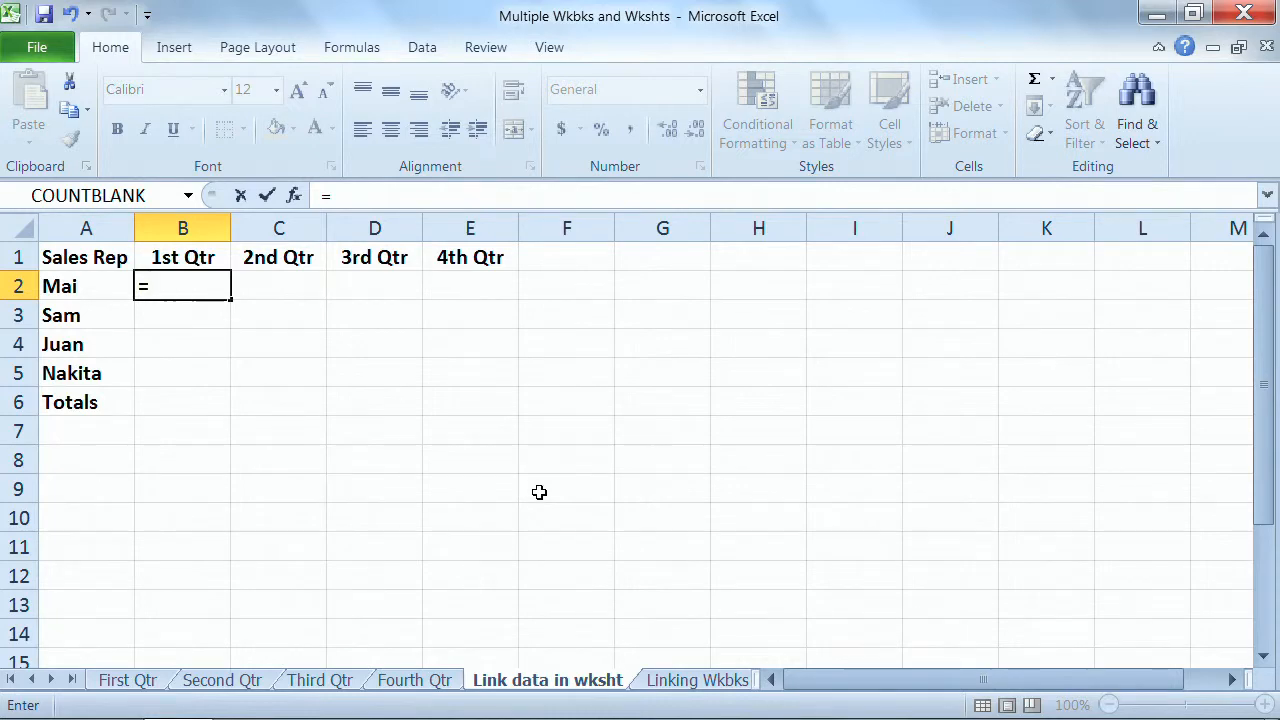
left_click(127, 680)
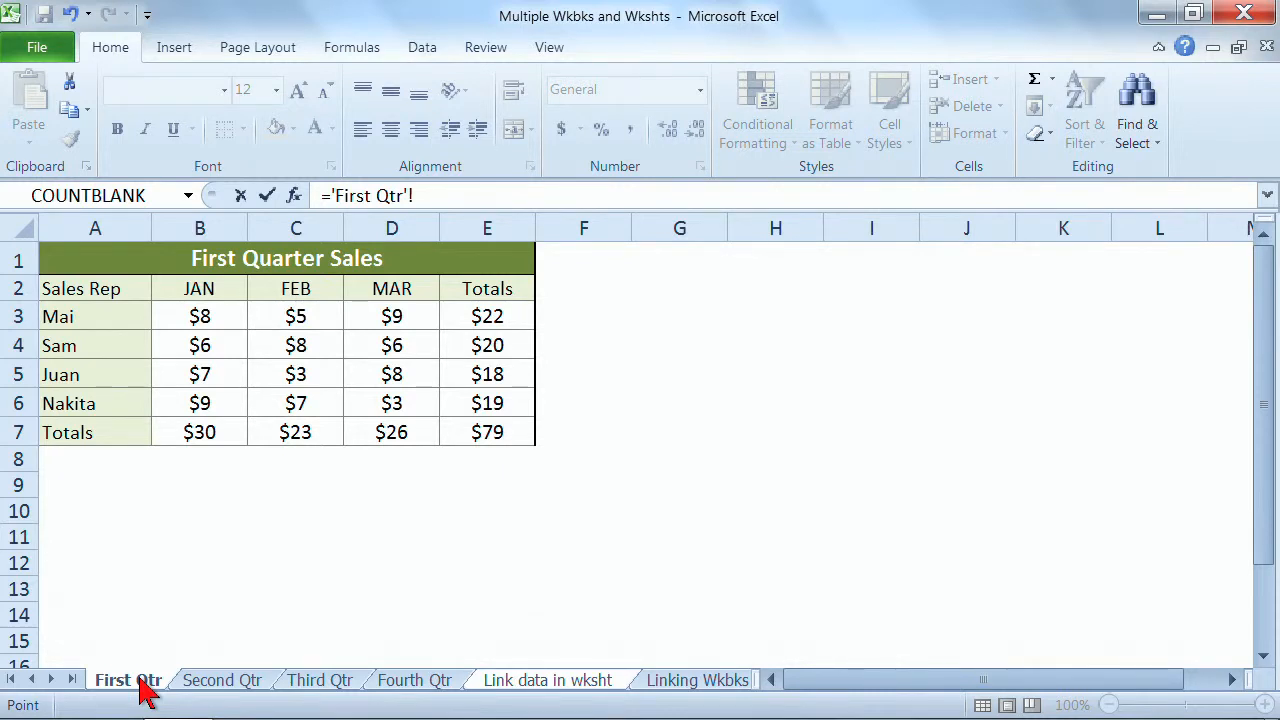
mouse_move(241, 580)
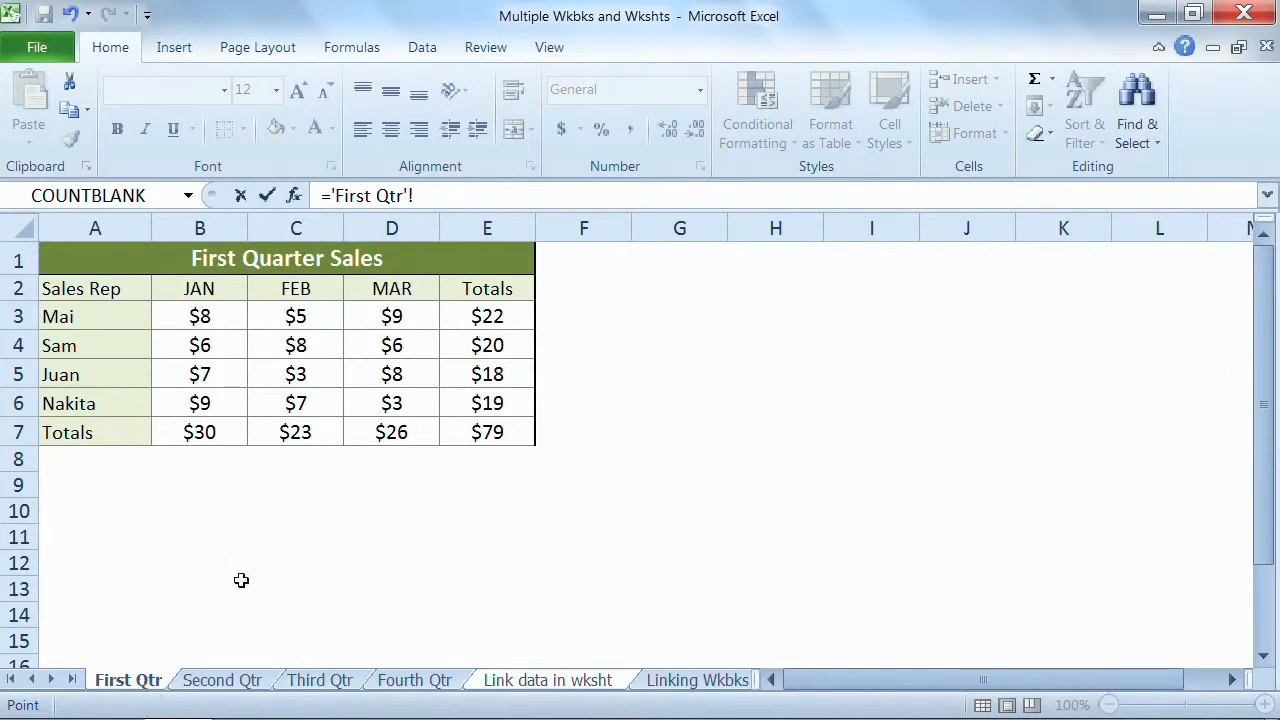
left_click(487, 316)
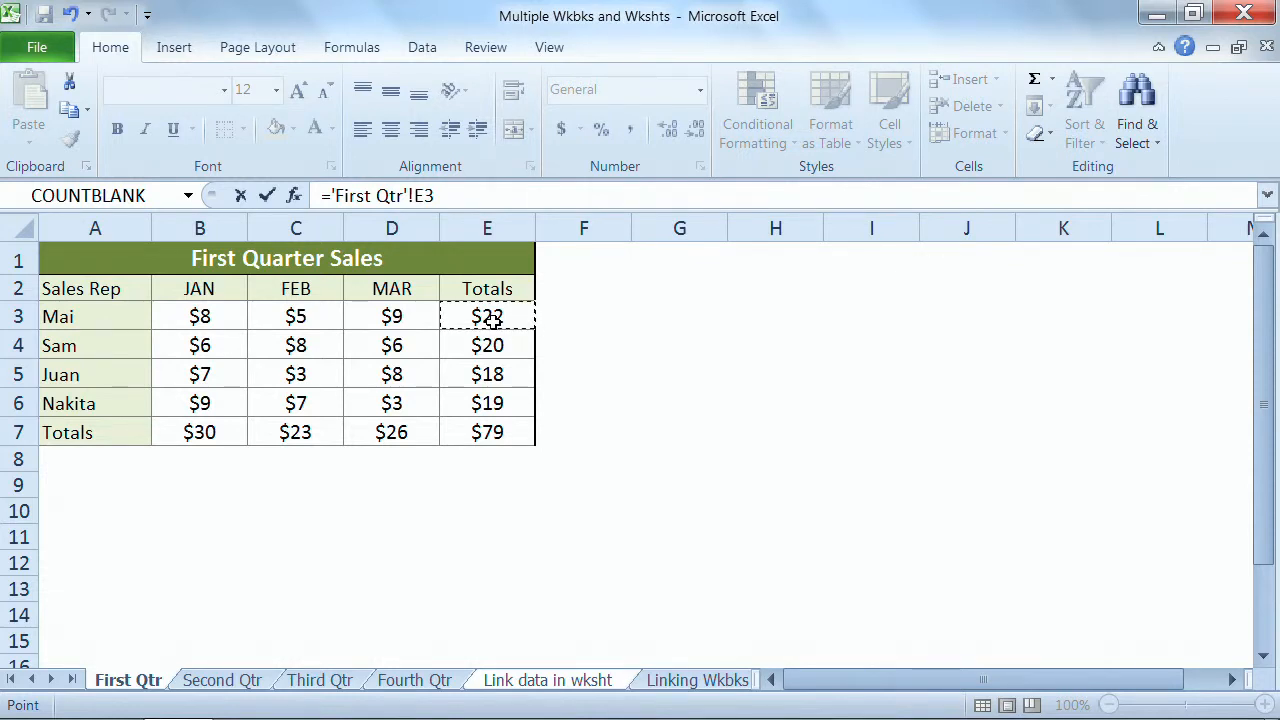
left_click(547, 680)
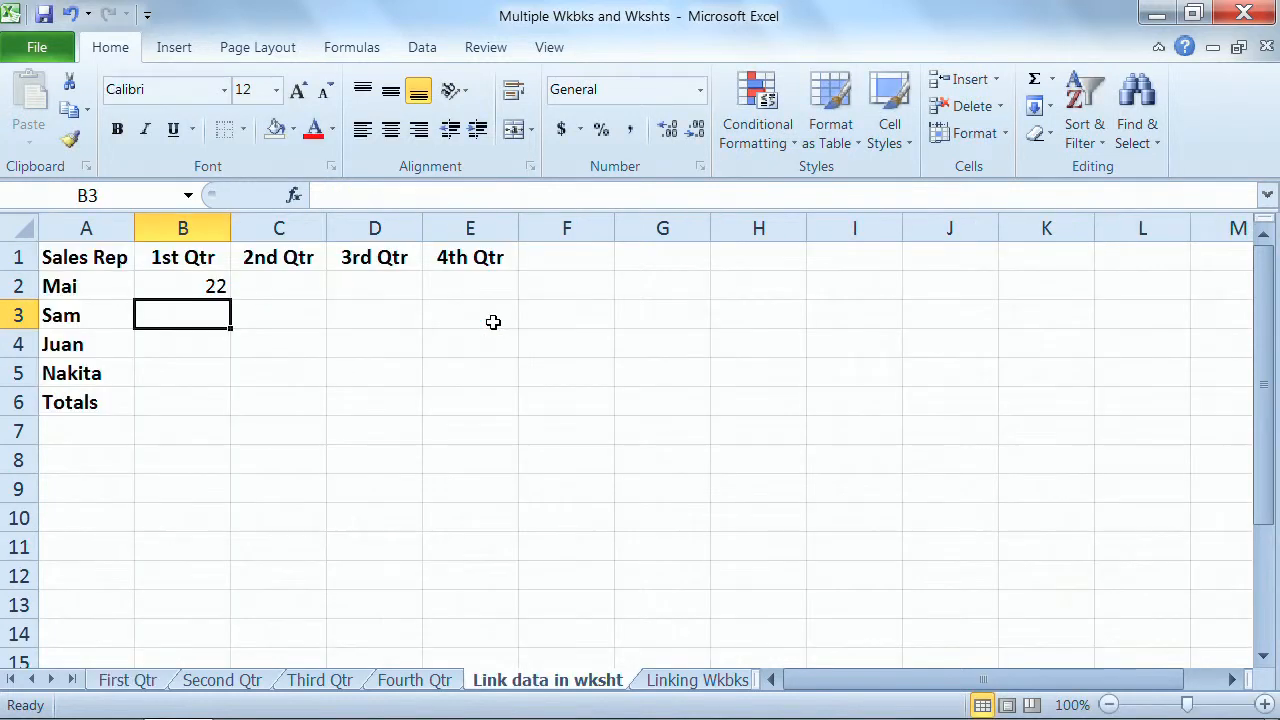
mouse_move(191, 584)
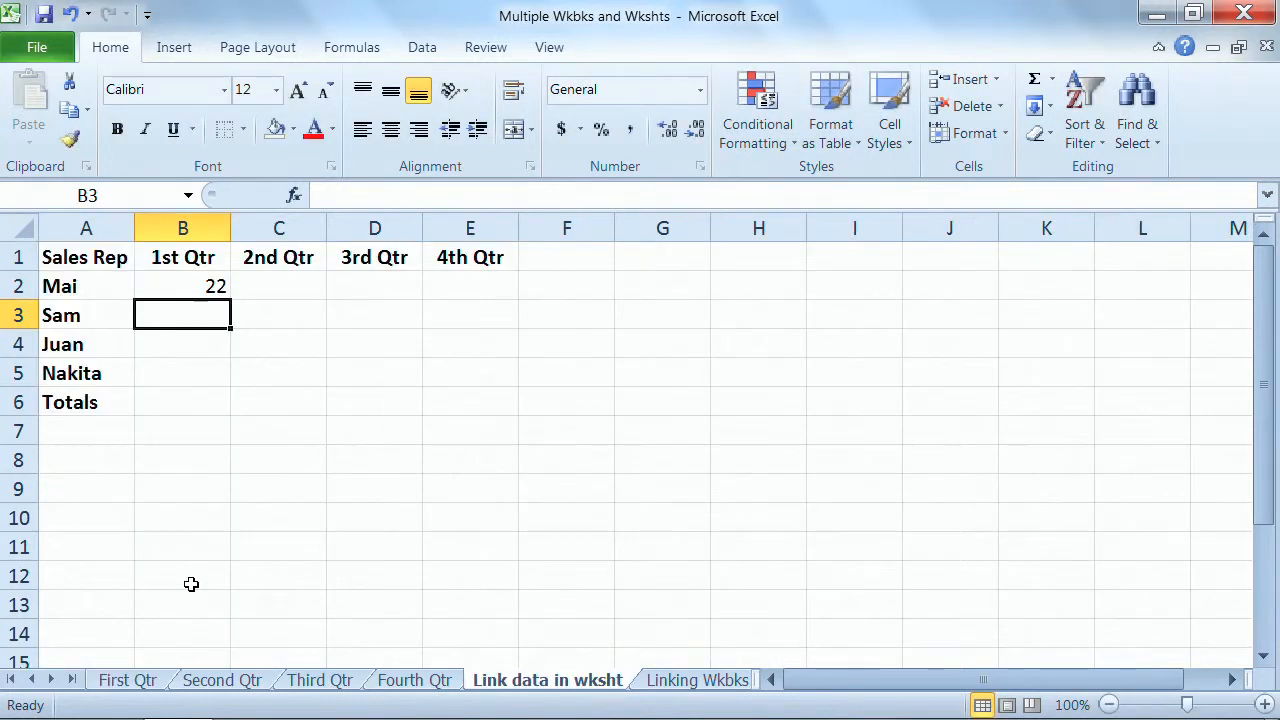
left_click(127, 680)
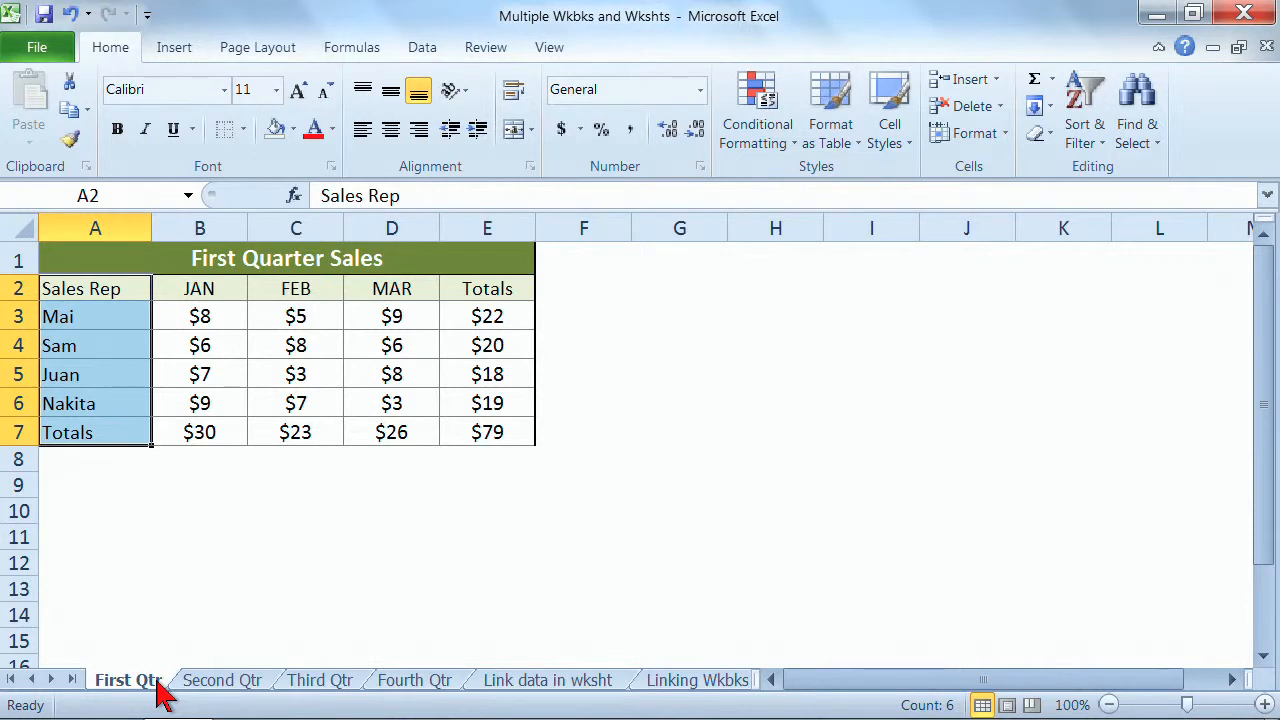
left_click(547, 680)
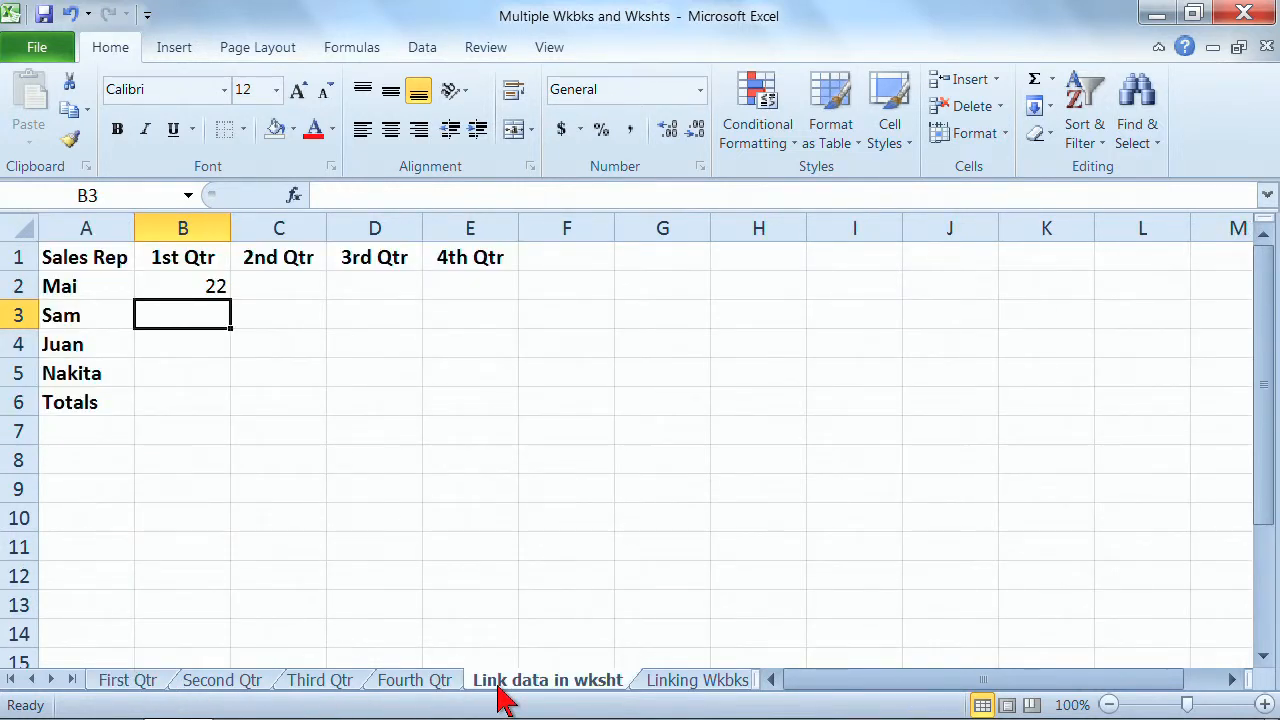
left_click(127, 680)
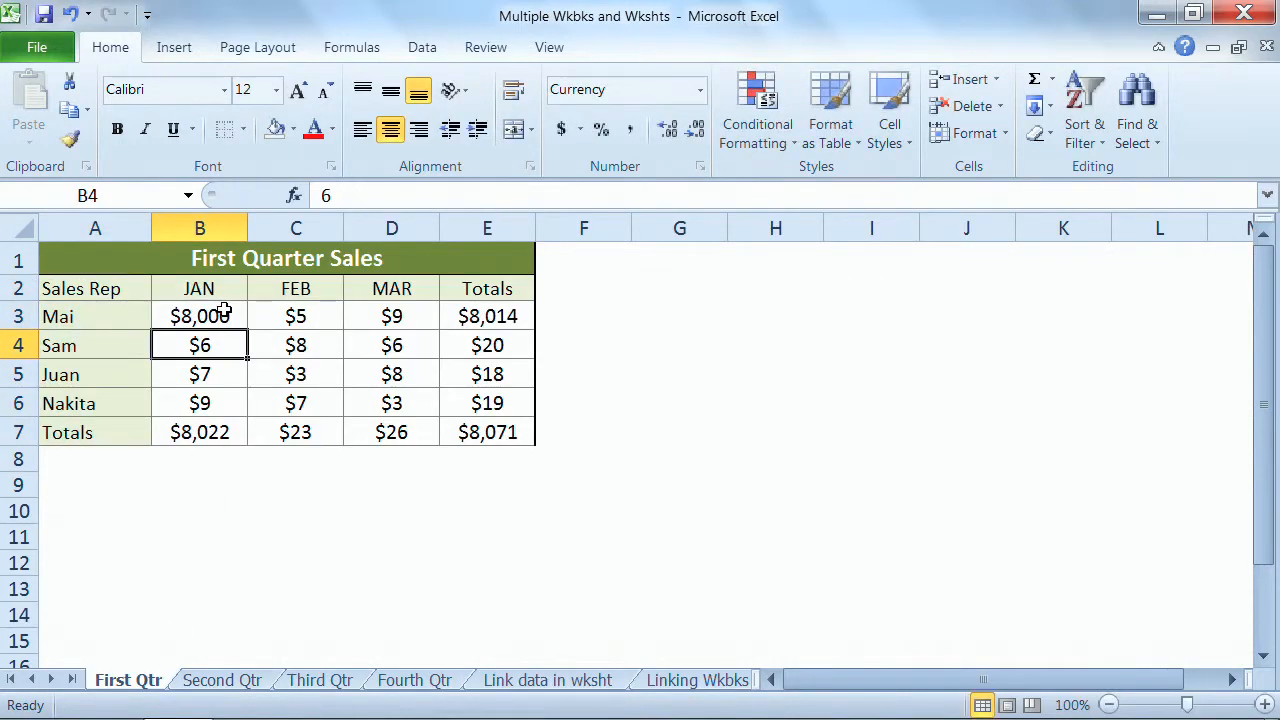
left_click(547, 680)
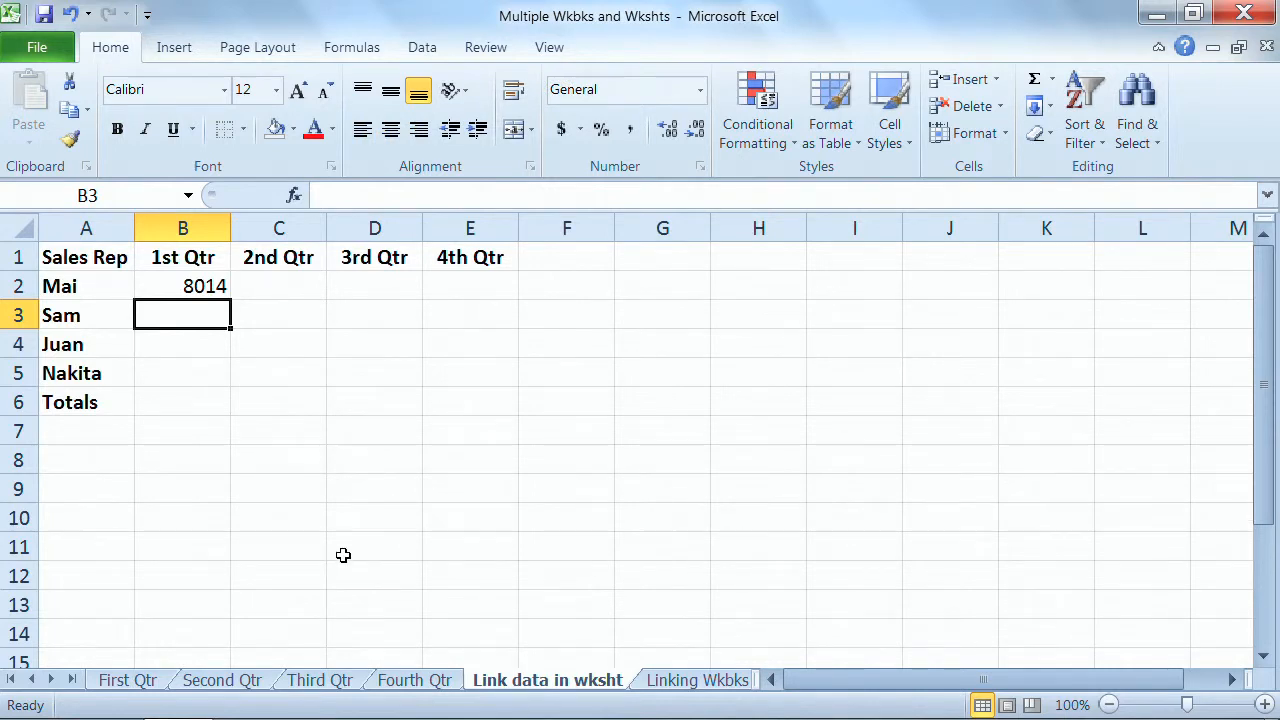
left_click(127, 680)
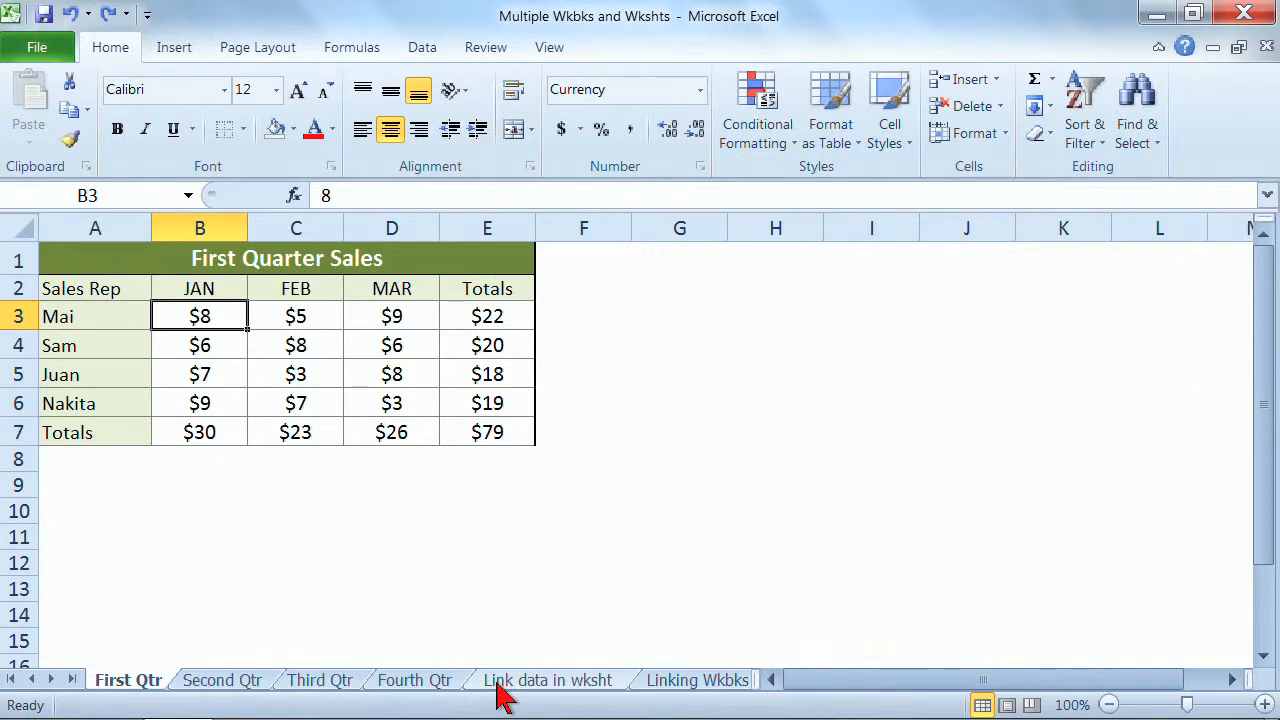
left_click(547, 680)
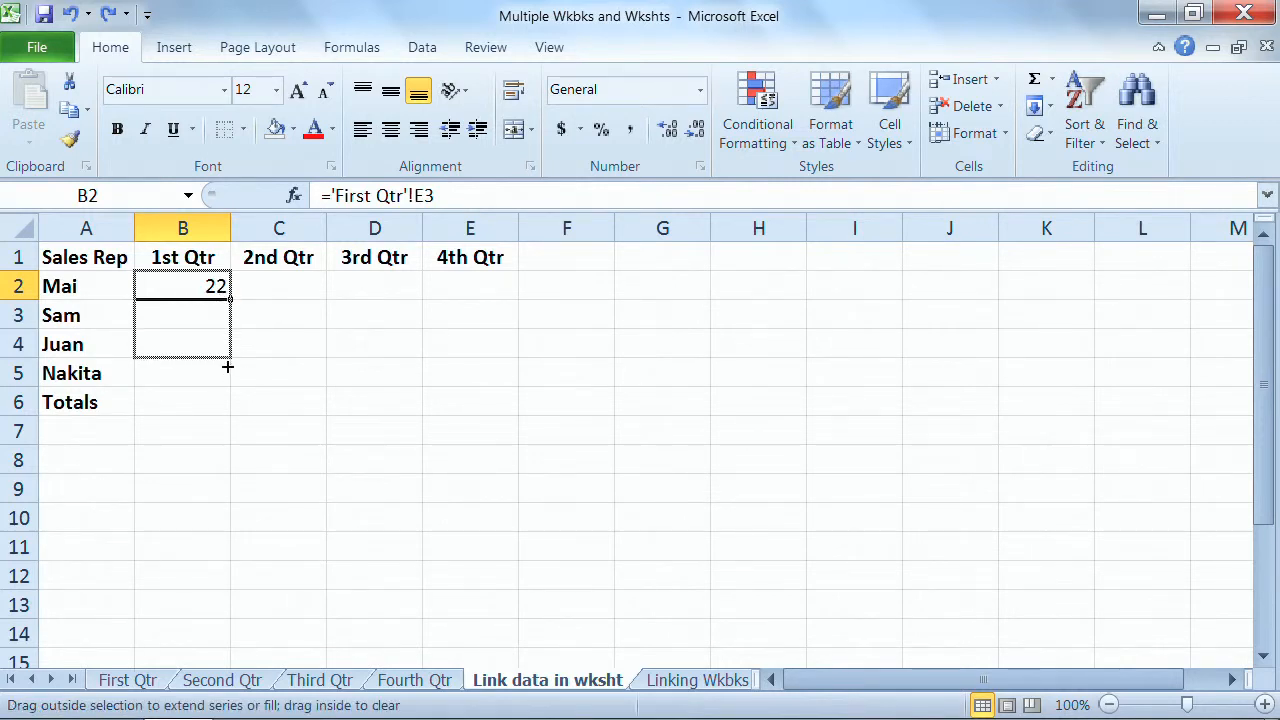
Step: Fill B2's First Qtr link down to B6, showing 22, 20, 18, 19 and 79
left_click_drag(228, 295, 228, 402)
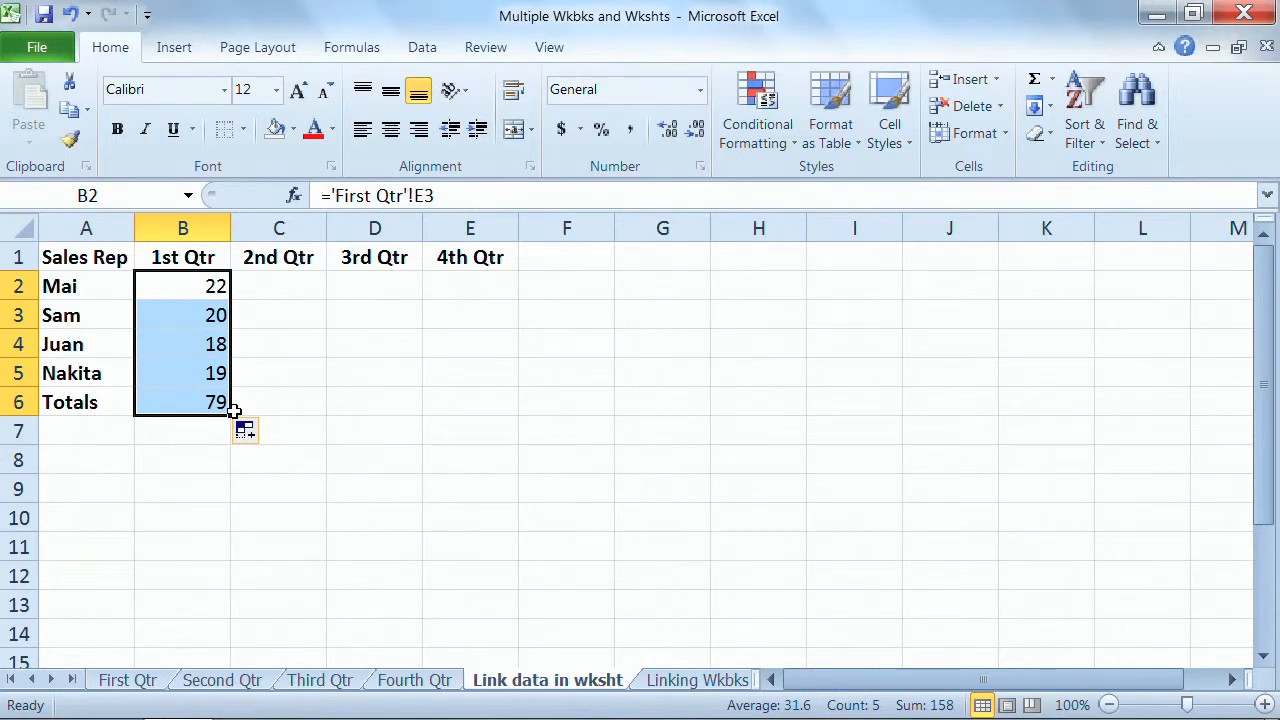
left_click(278, 285)
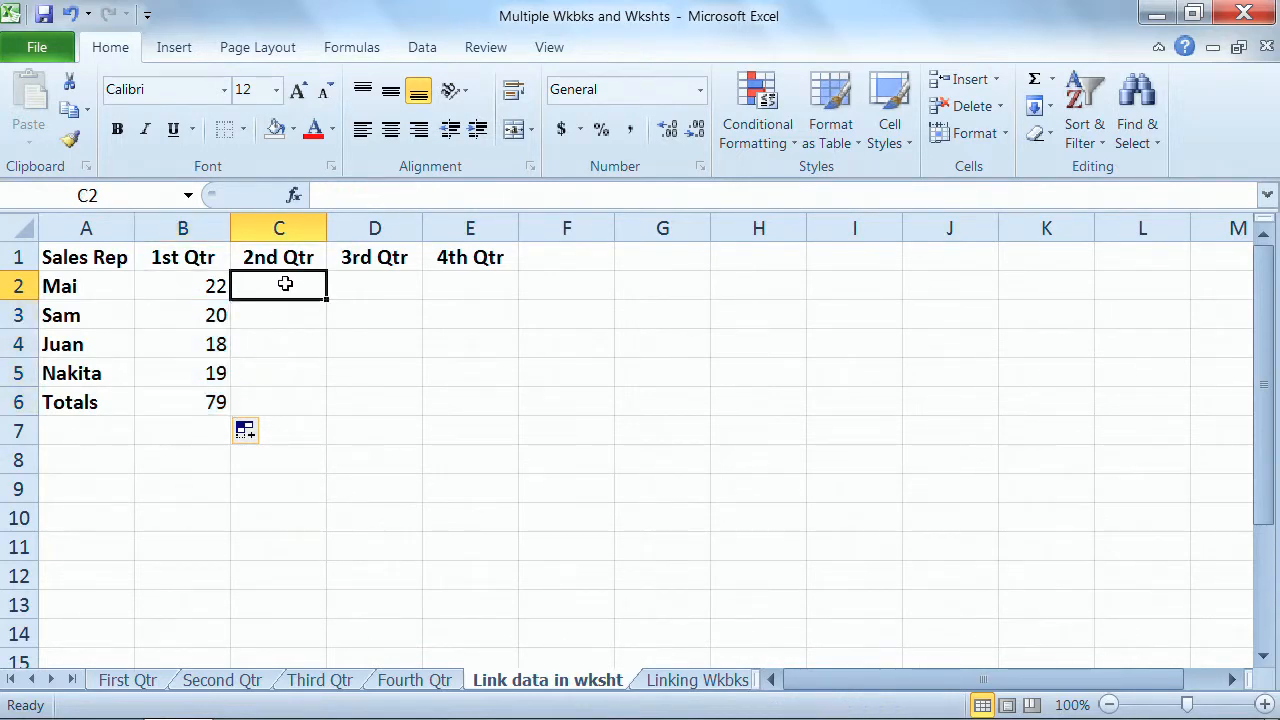
Step: Link C2 to the Second Qtr total and fill down to C6 (20, 21, 19, 19, 79)
type("=")
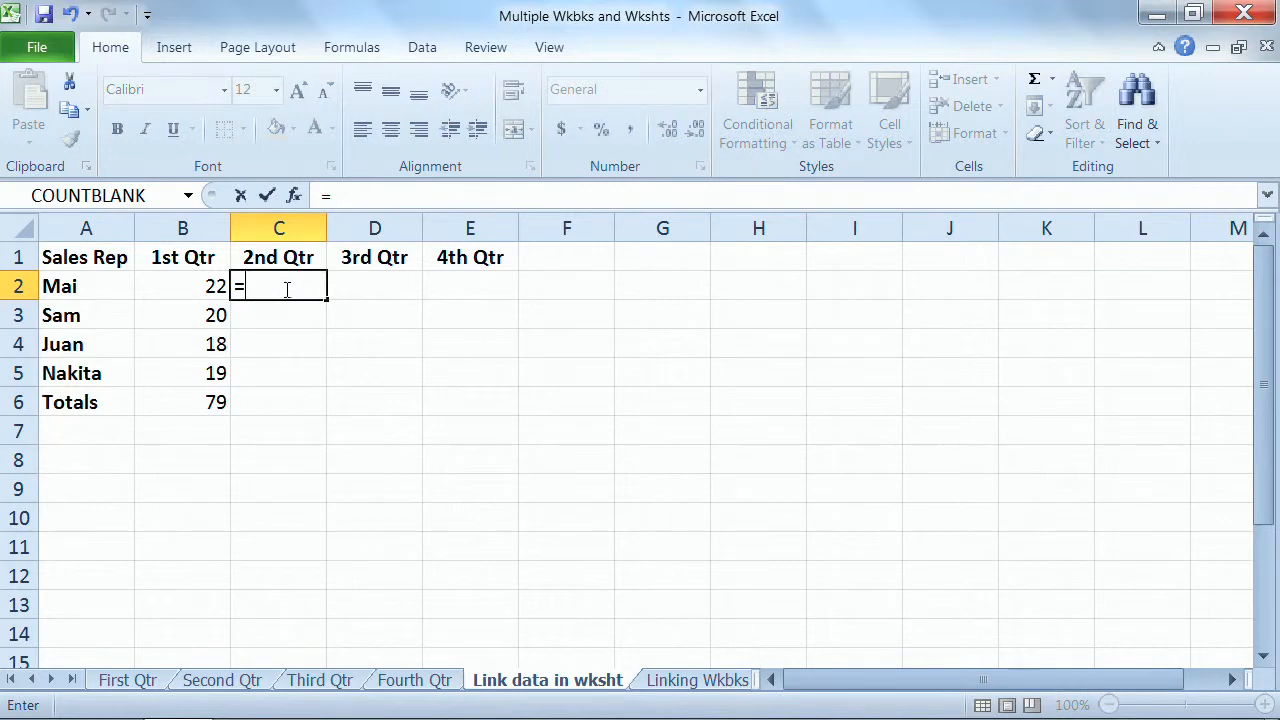
left_click(221, 680)
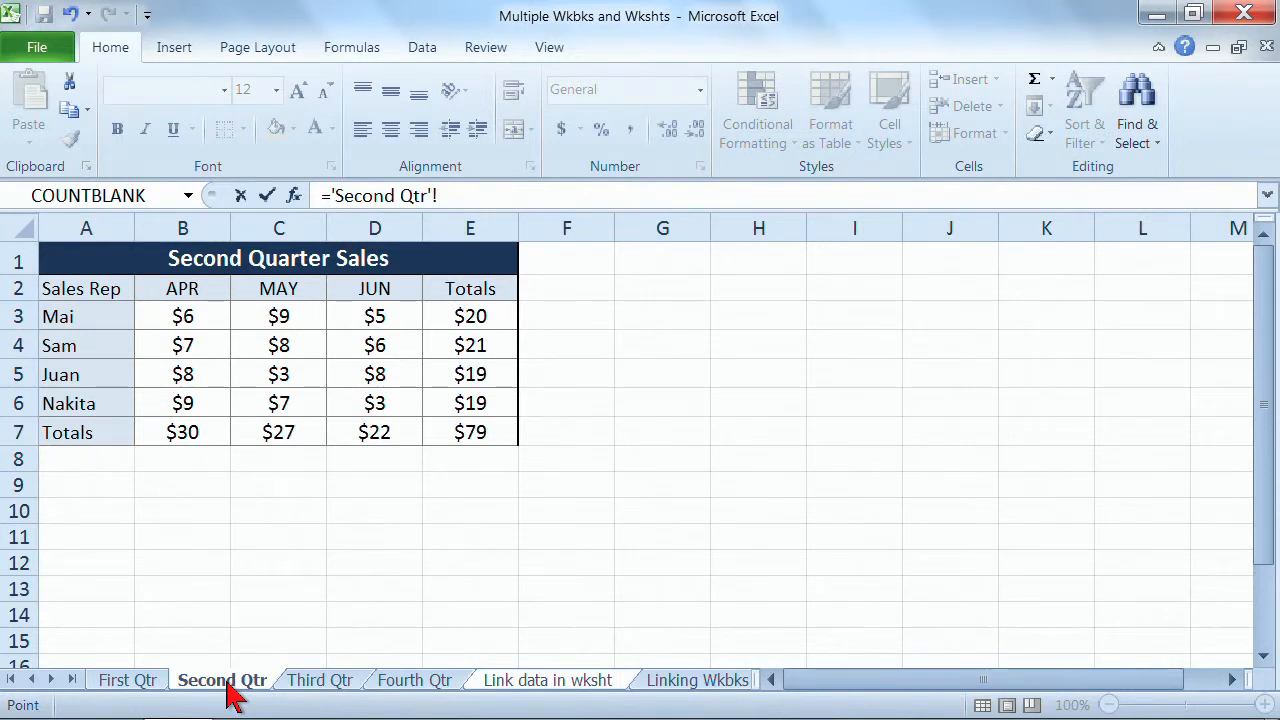
left_click(470, 316)
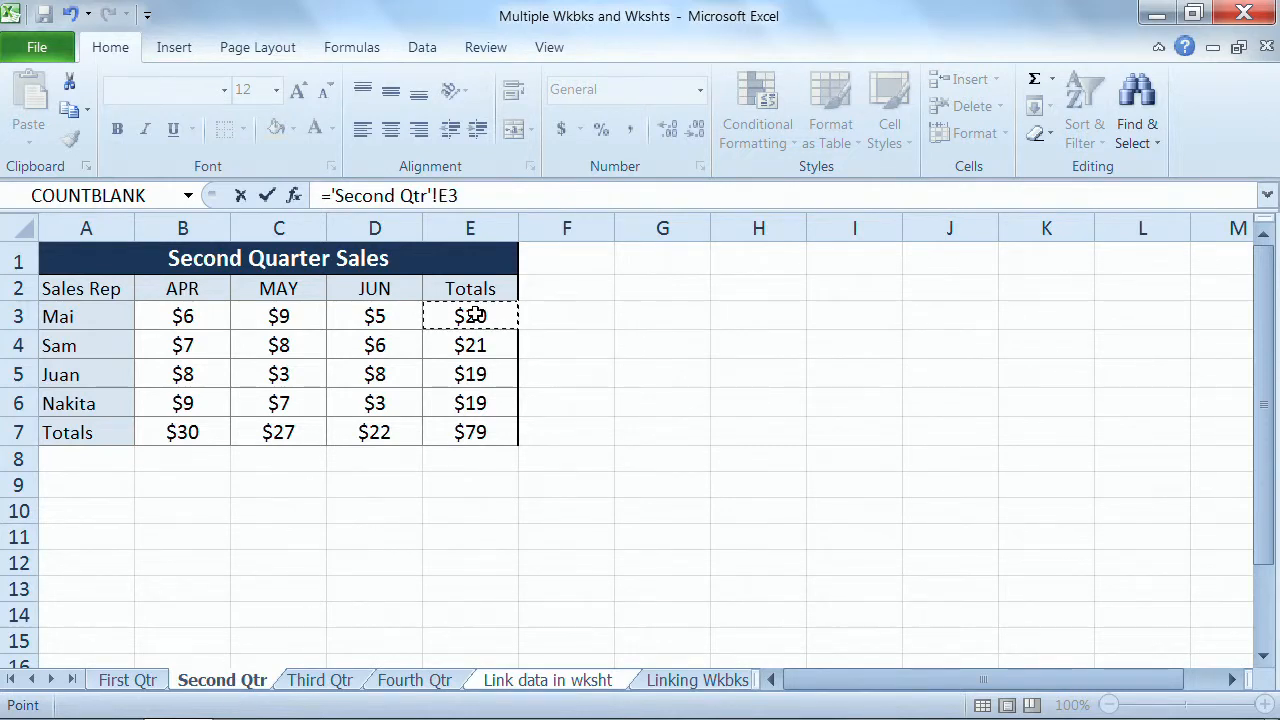
left_click(547, 680)
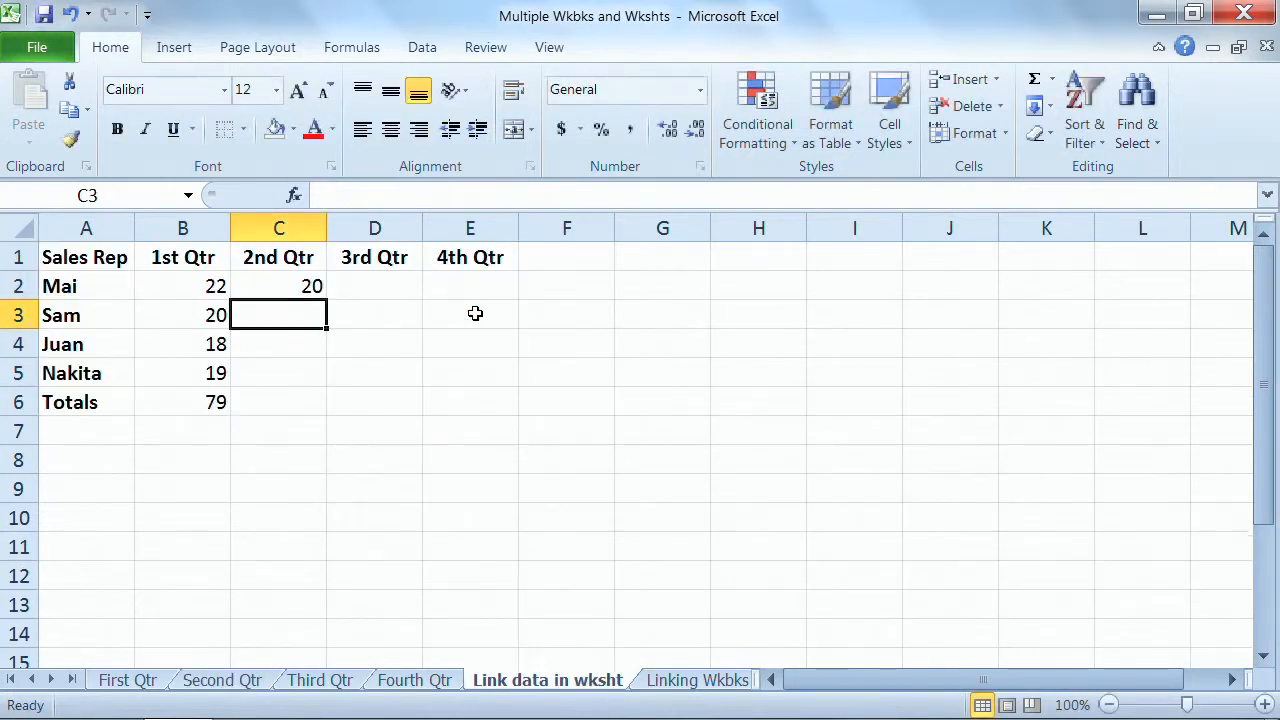
mouse_move(453, 324)
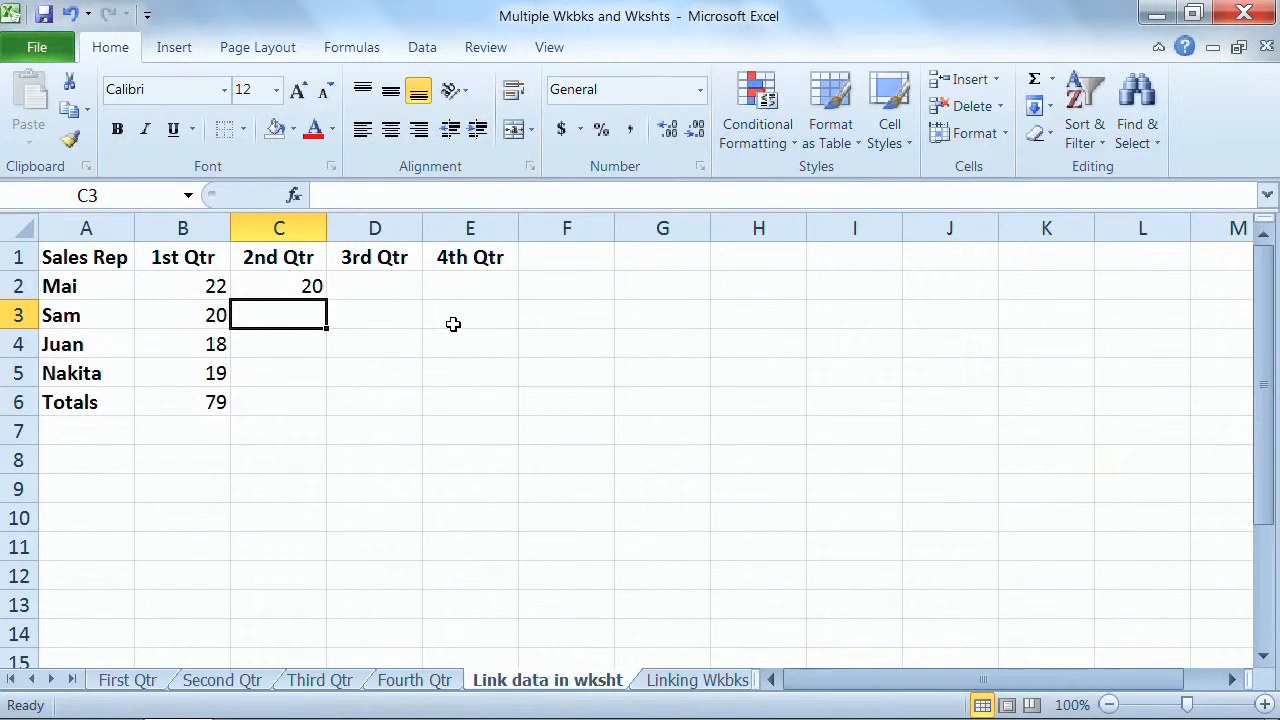
left_click(278, 286)
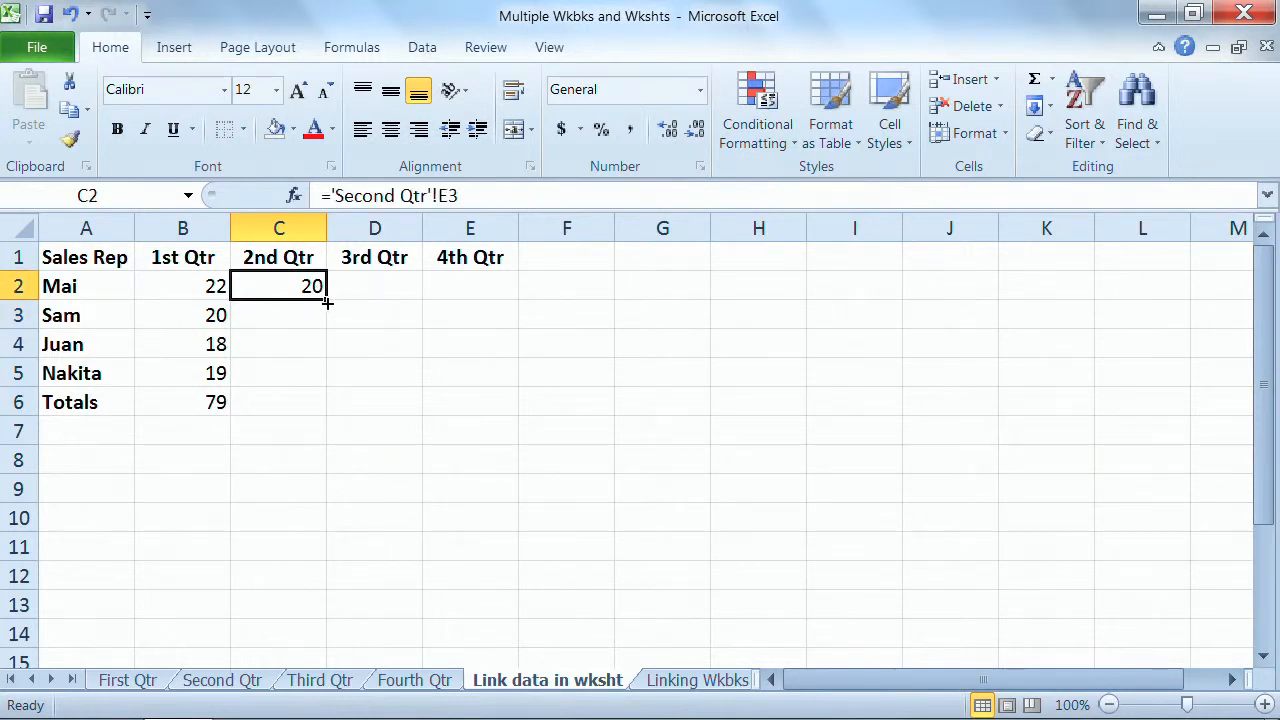
left_click_drag(326, 297, 326, 402)
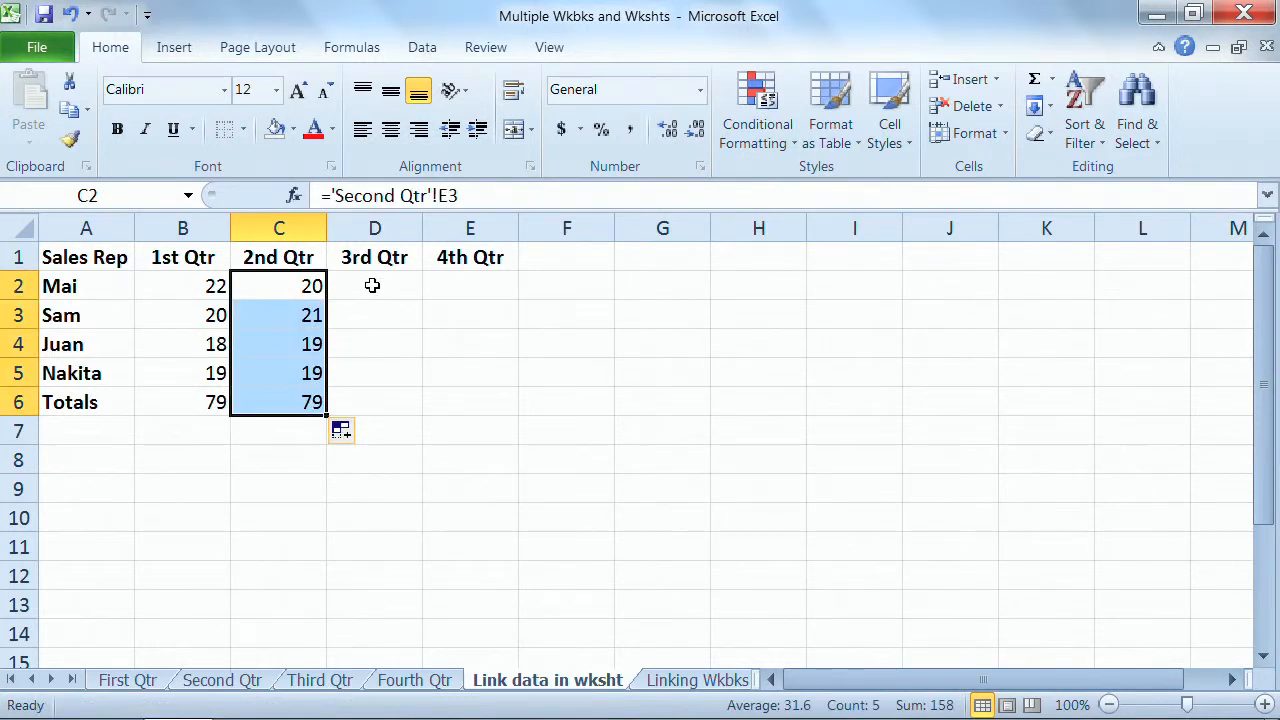
Step: Link Mai's 3rd Qtr cell D2 to her total on the Third Qtr sheet
left_click(375, 286)
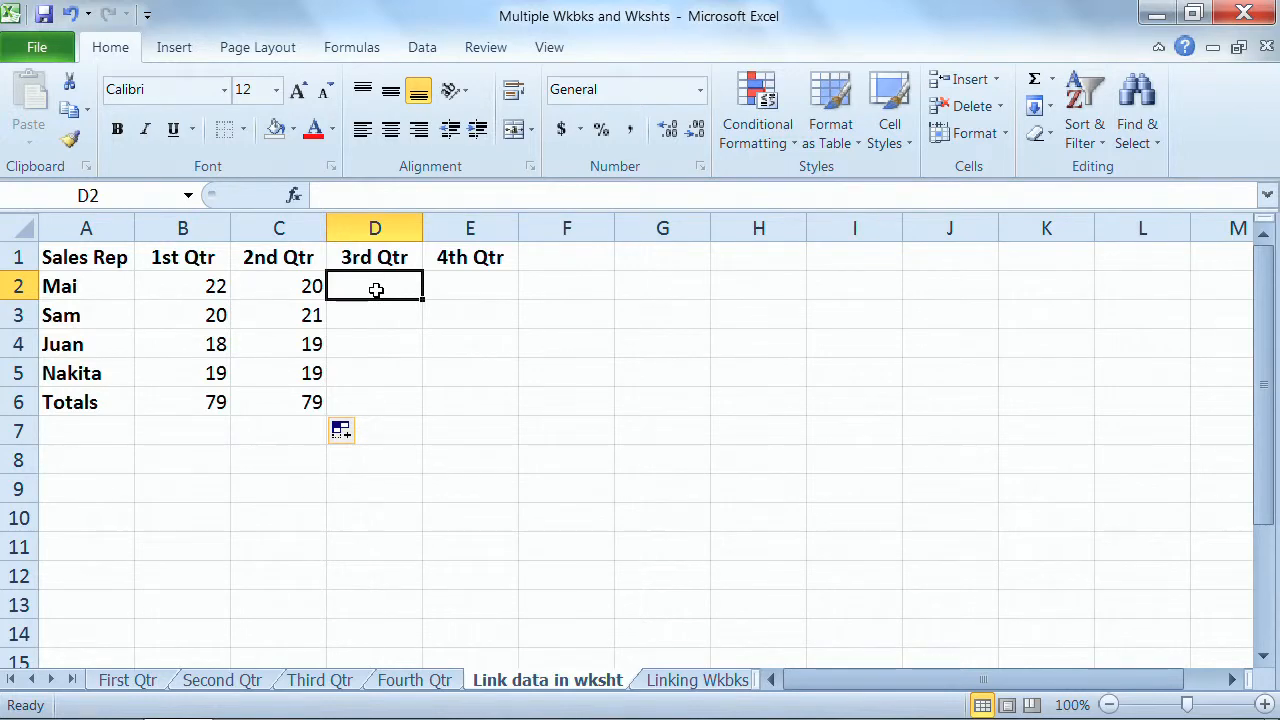
left_click(319, 680)
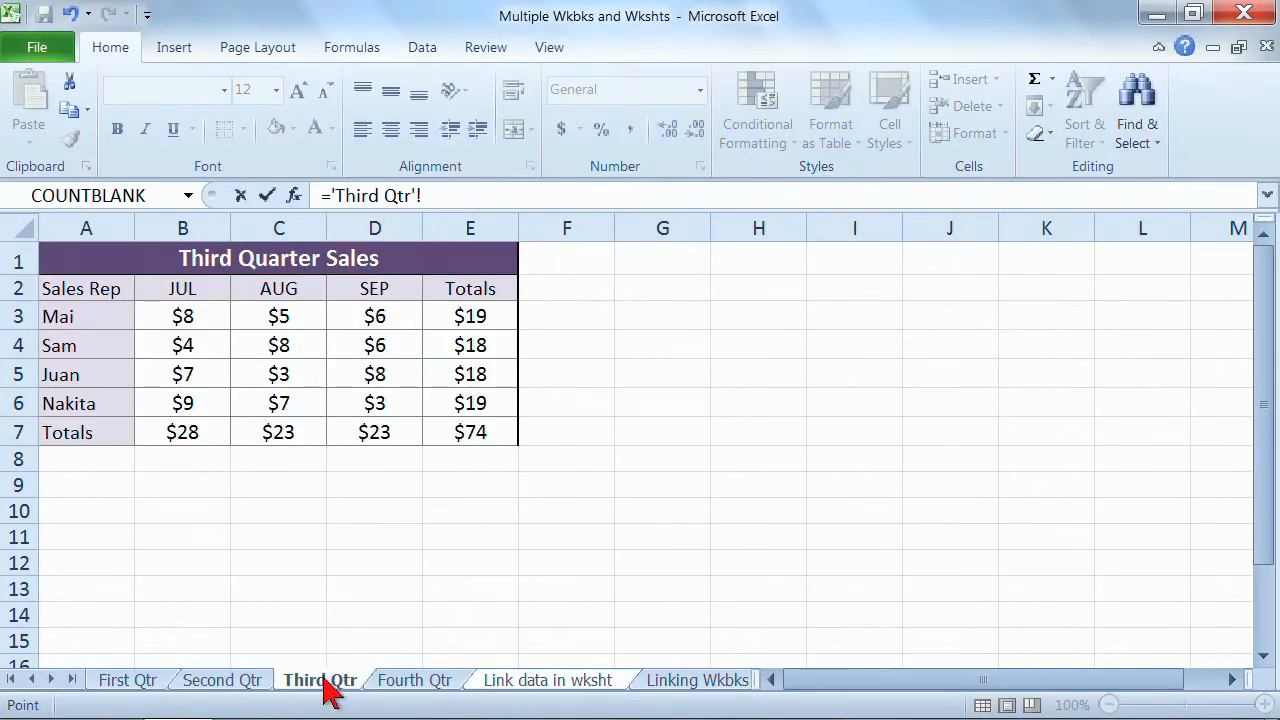
left_click(470, 316)
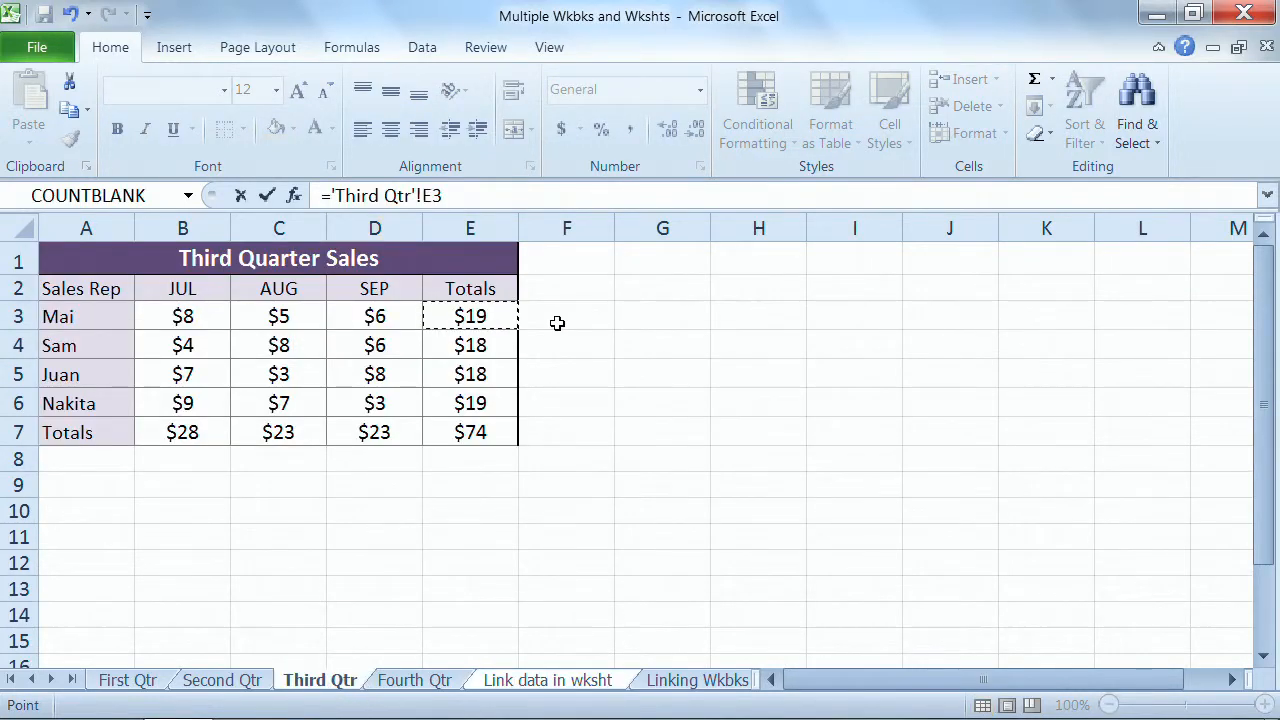
left_click(547, 680)
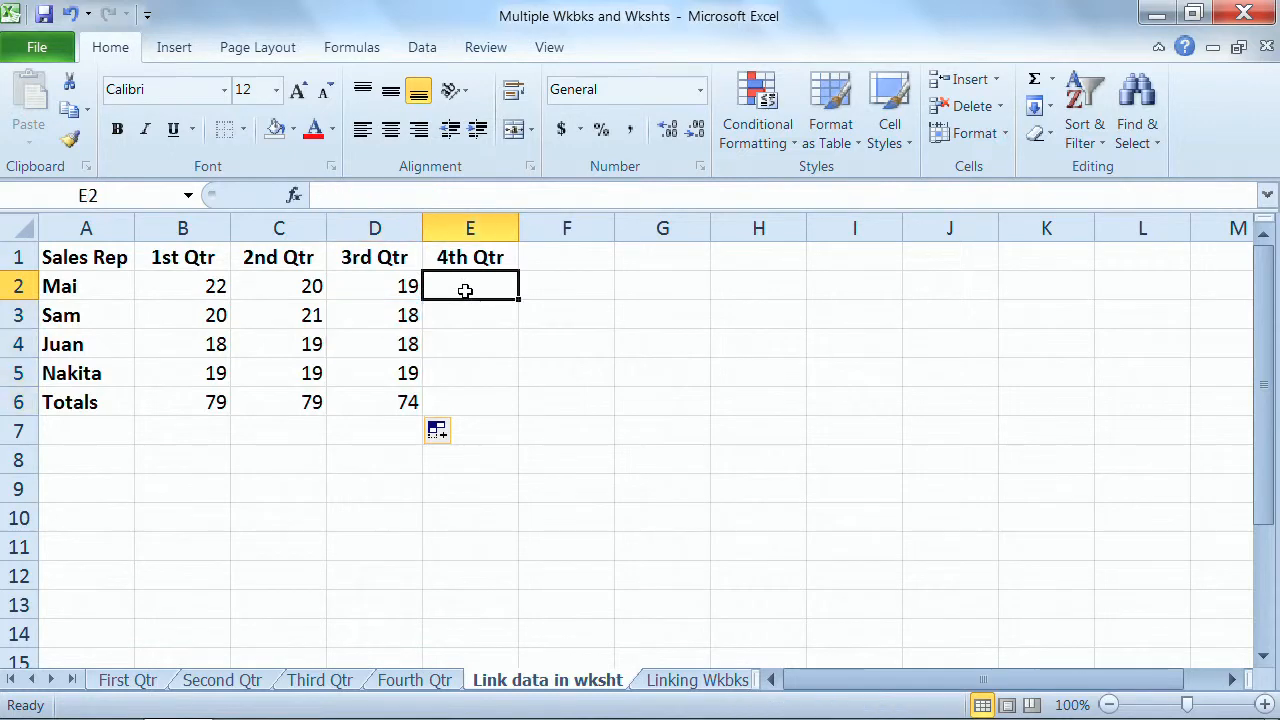
Step: Link E2 to the Fourth Qtr total, fill to E6, and apply currency formatting
type("=")
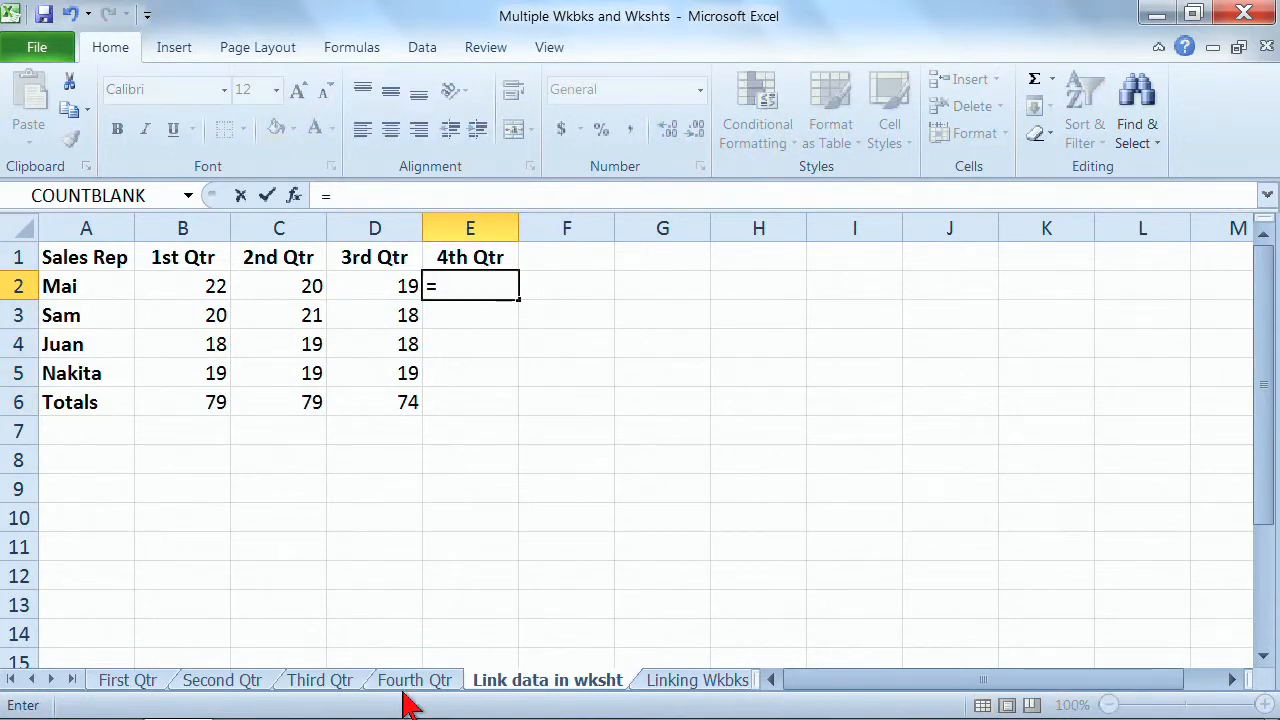
left_click(414, 680)
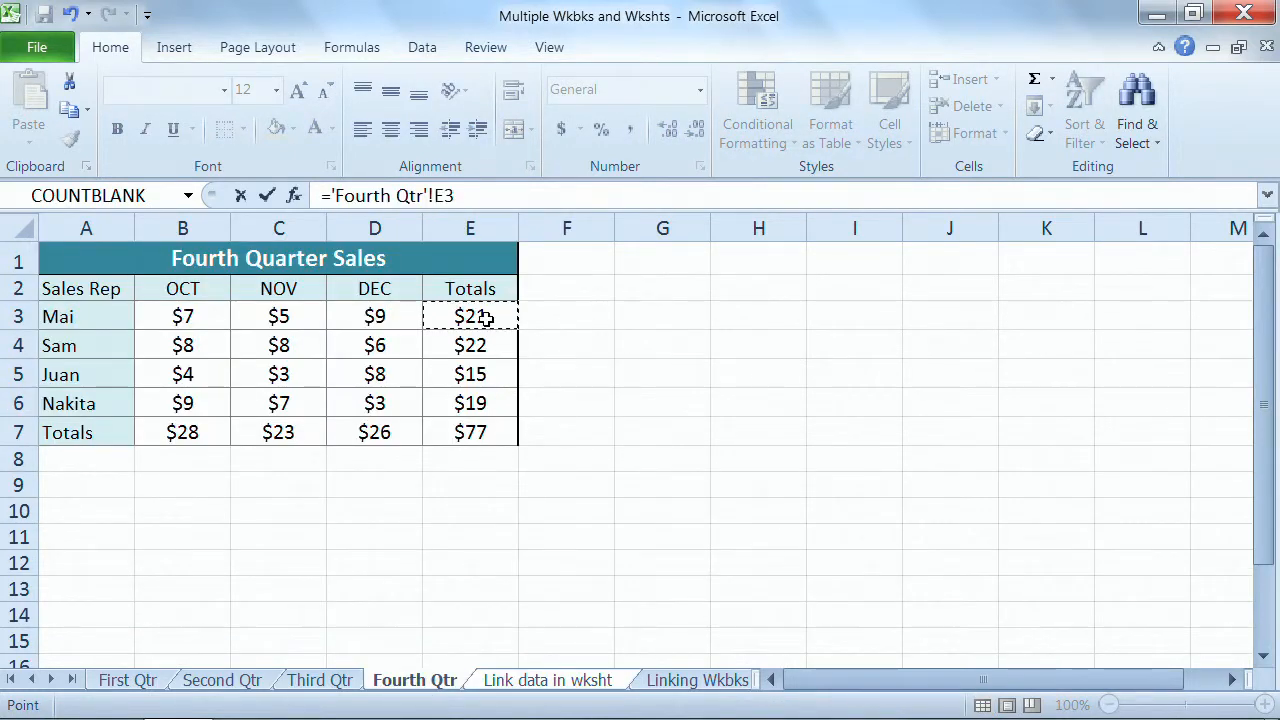
left_click(547, 680)
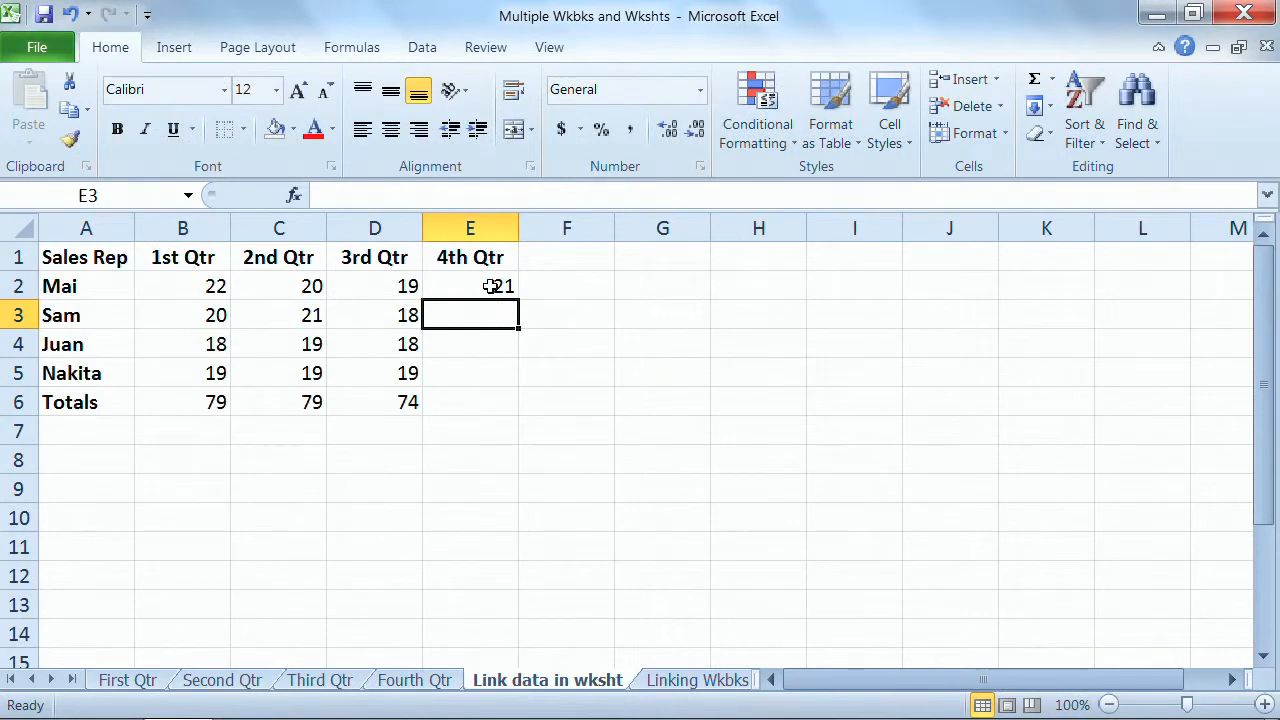
left_click_drag(470, 286, 470, 402)
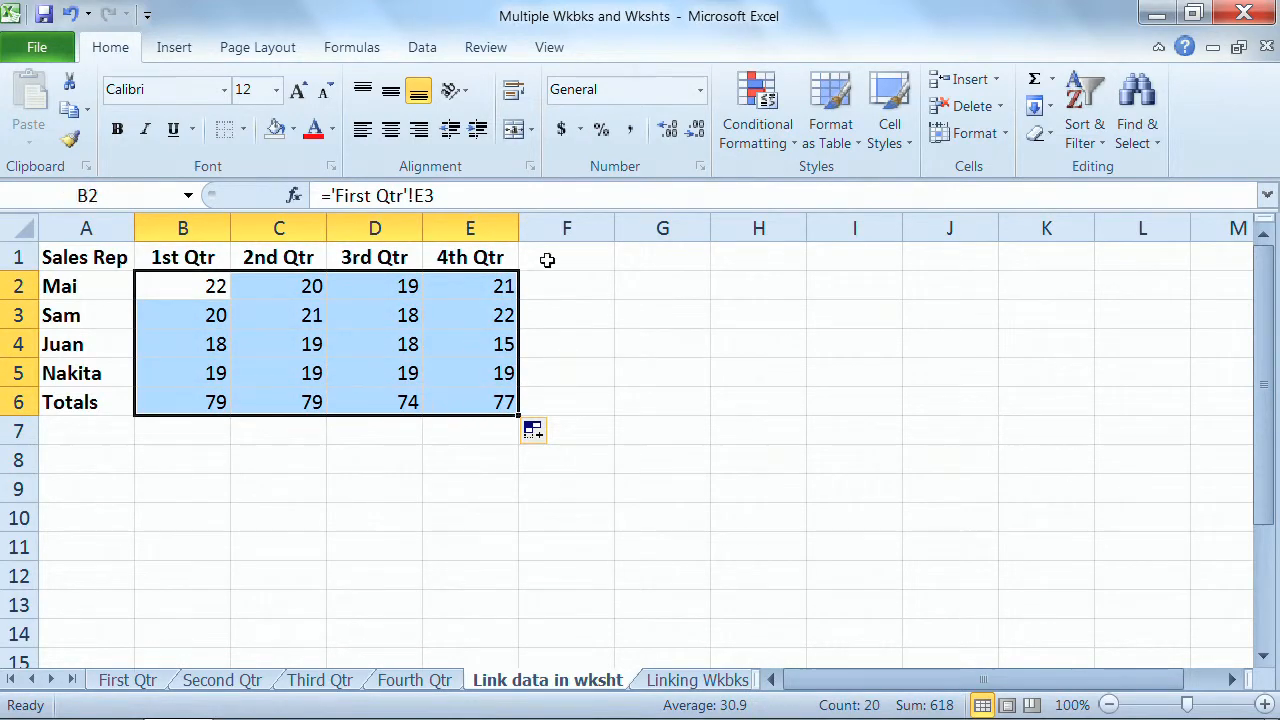
left_click(668, 128)
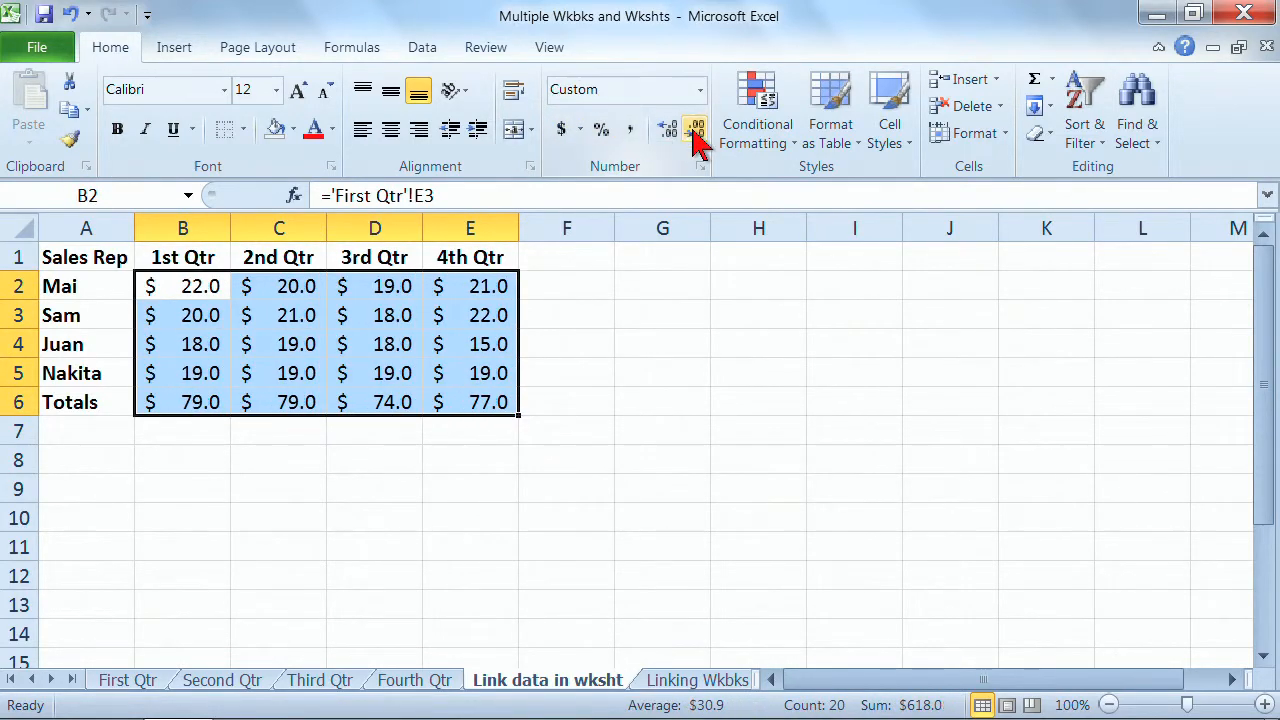